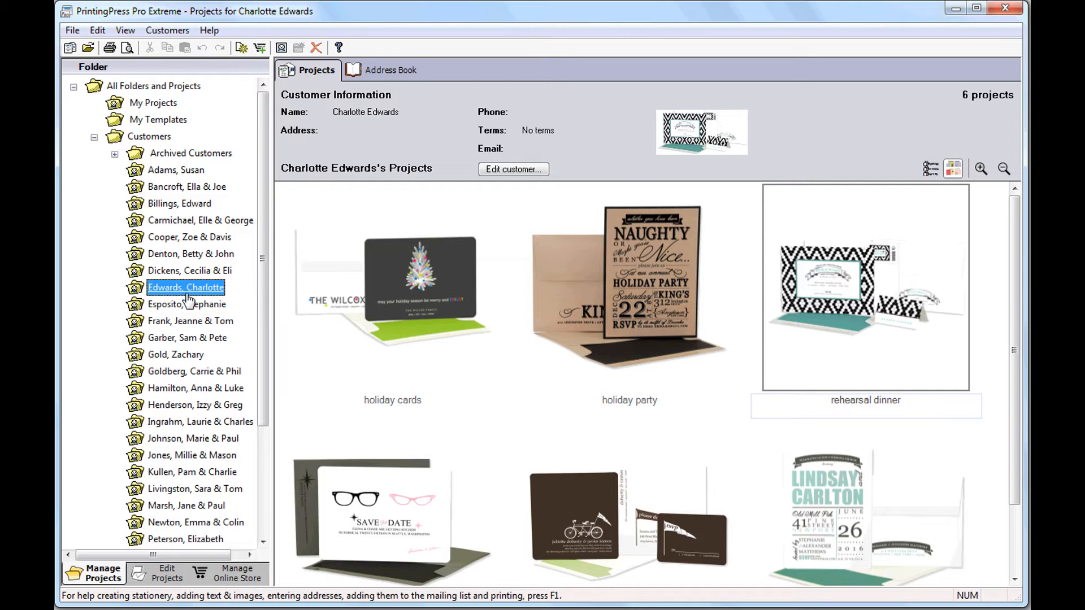
Step: Browse two customers' project galleries, the halloween party and holiday cards projects, then the address book
left_click(186, 304)
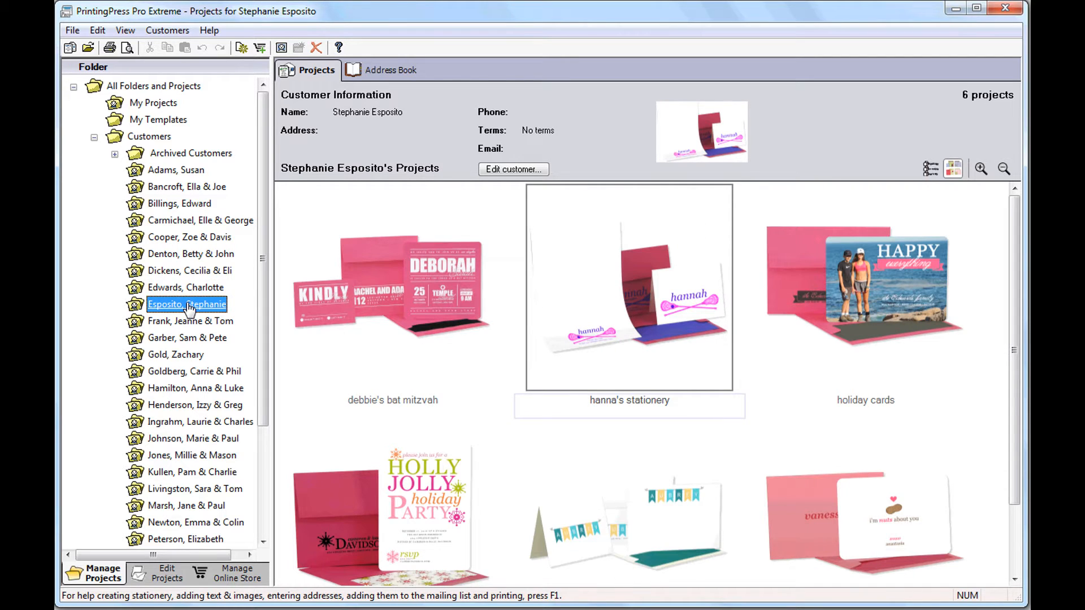
left_click(186, 338)
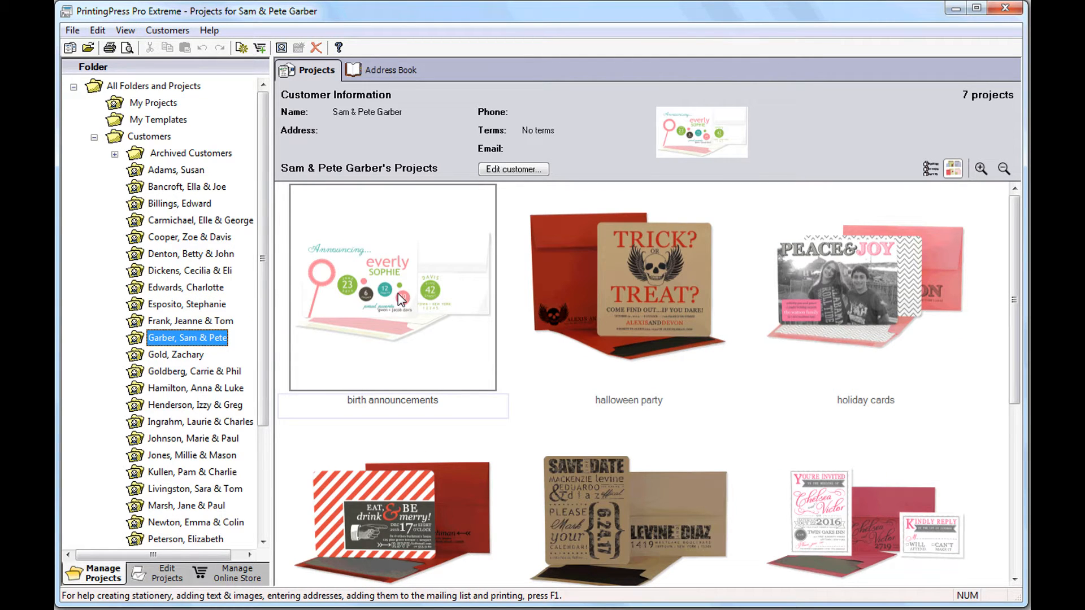
left_click(628, 288)
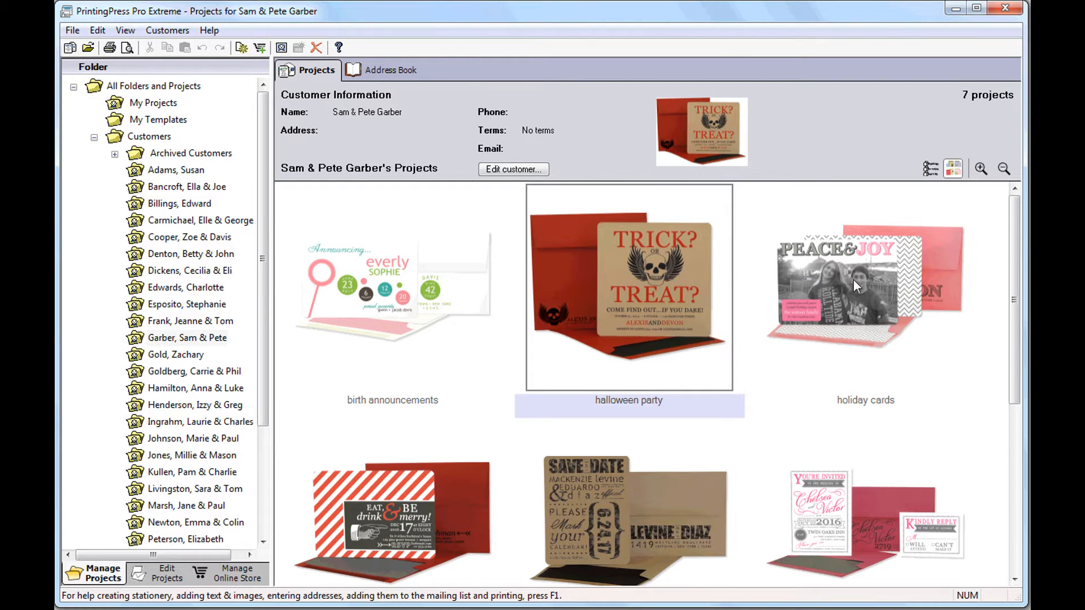
left_click(865, 287)
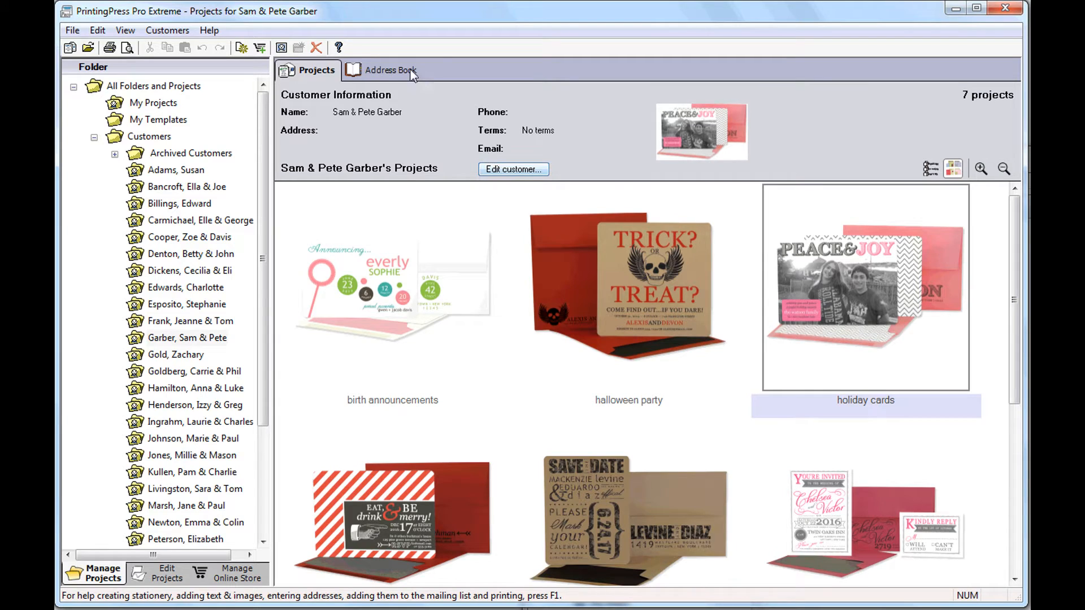
left_click(391, 70)
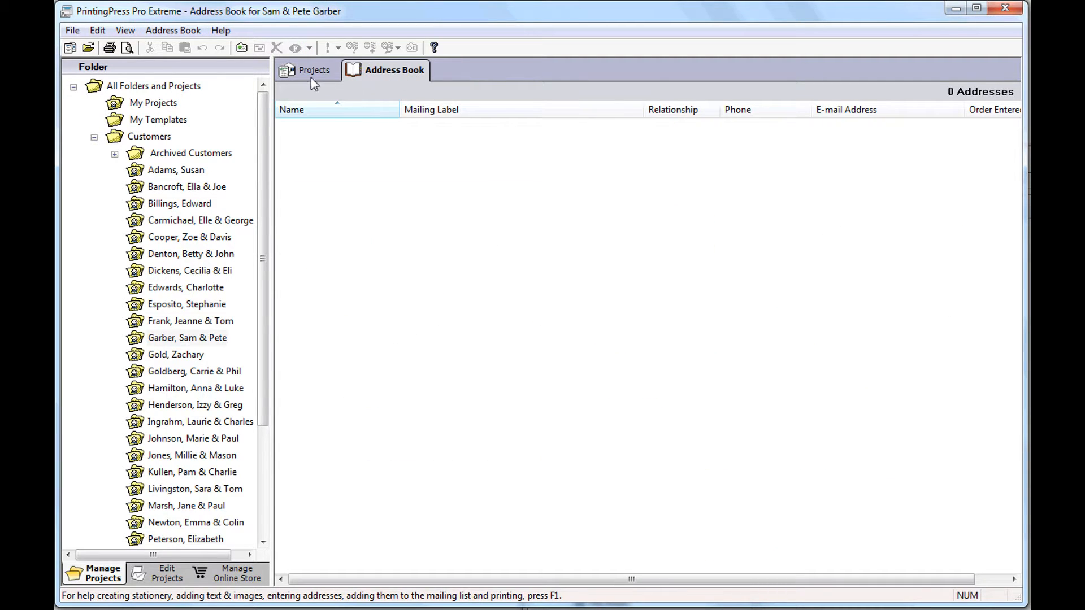
Step: Start Import Addresses and choose the address list.csv spreadsheet file
left_click(172, 29)
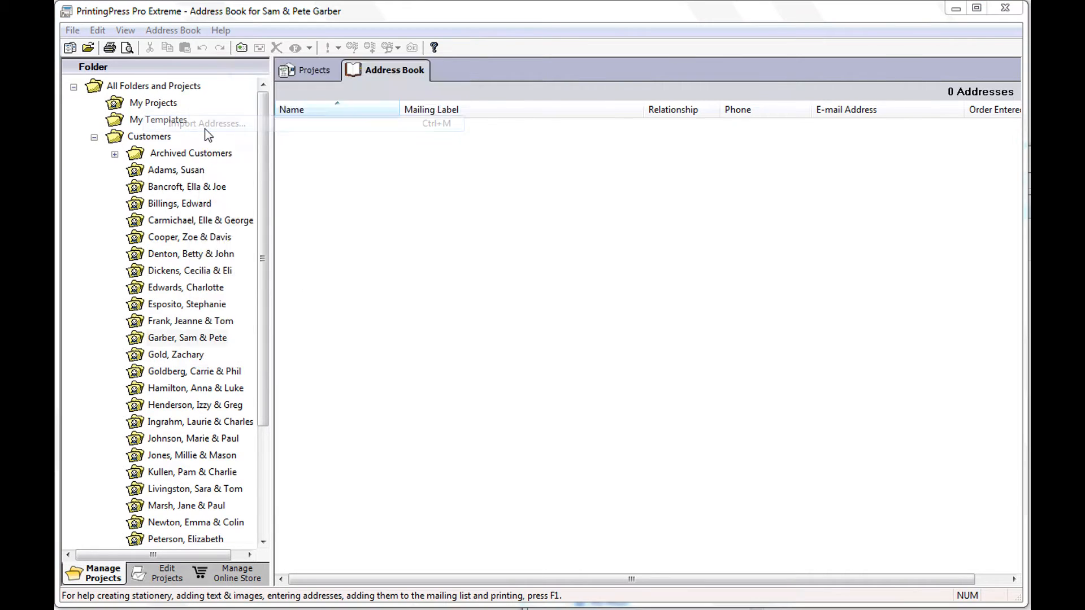
left_click(211, 123)
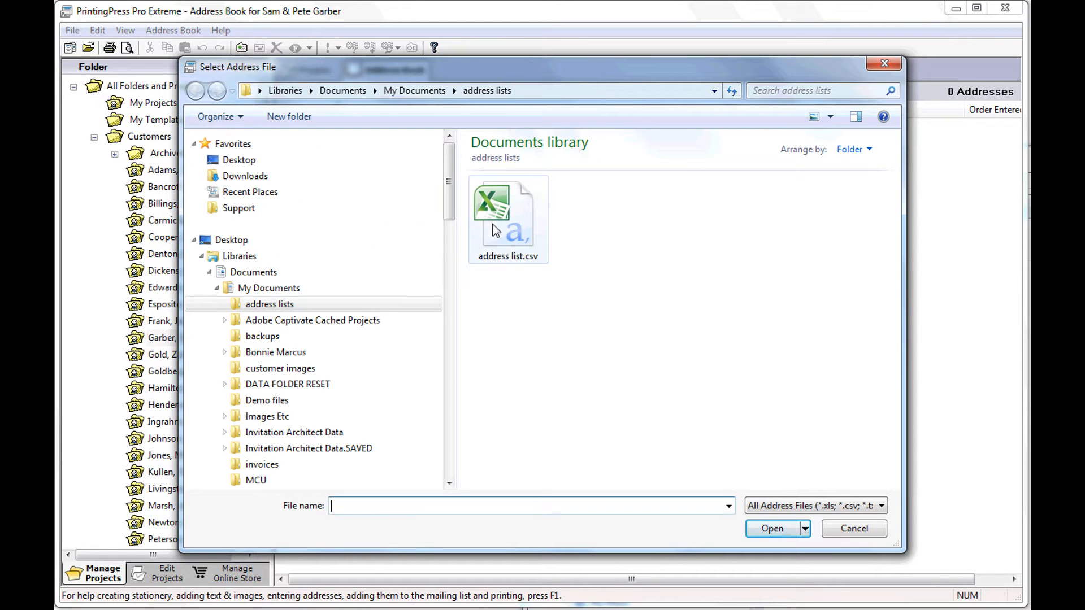
left_click(507, 208)
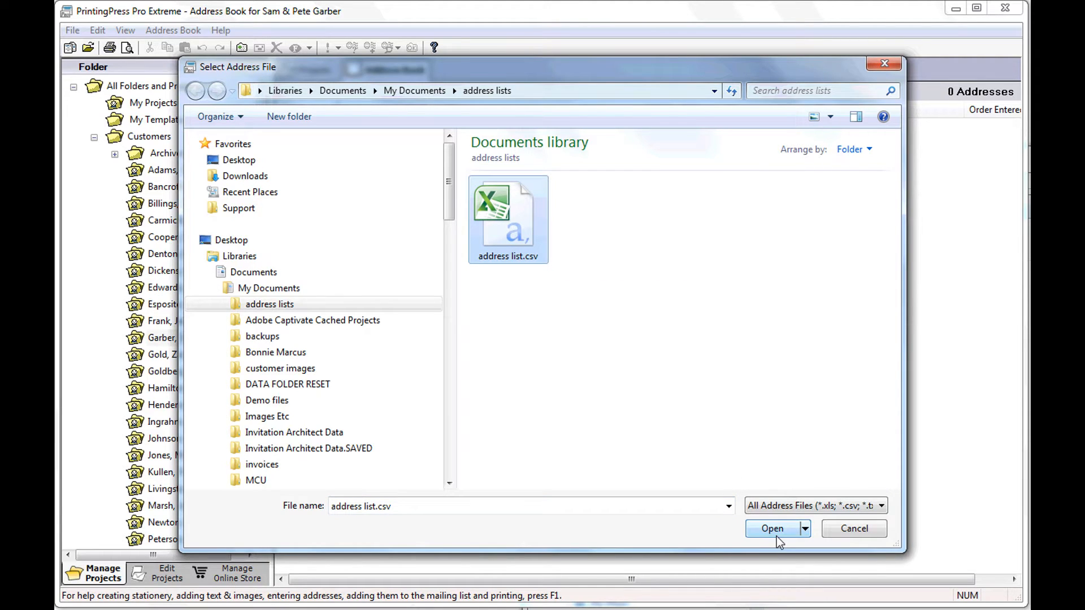
left_click(772, 529)
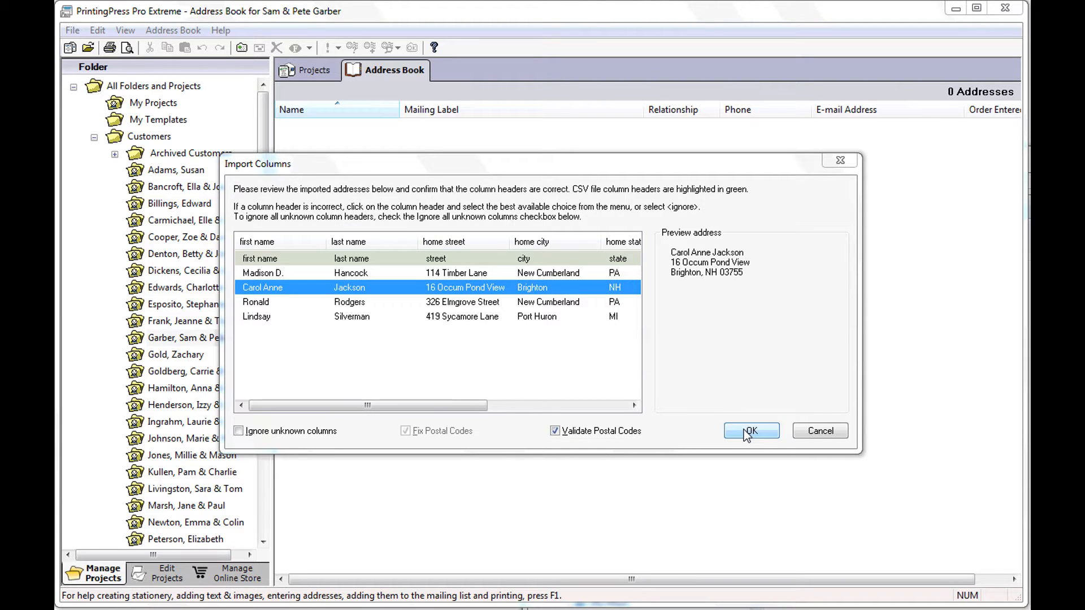
Step: Confirm the import column headers and accept the recommended city correction
left_click(750, 430)
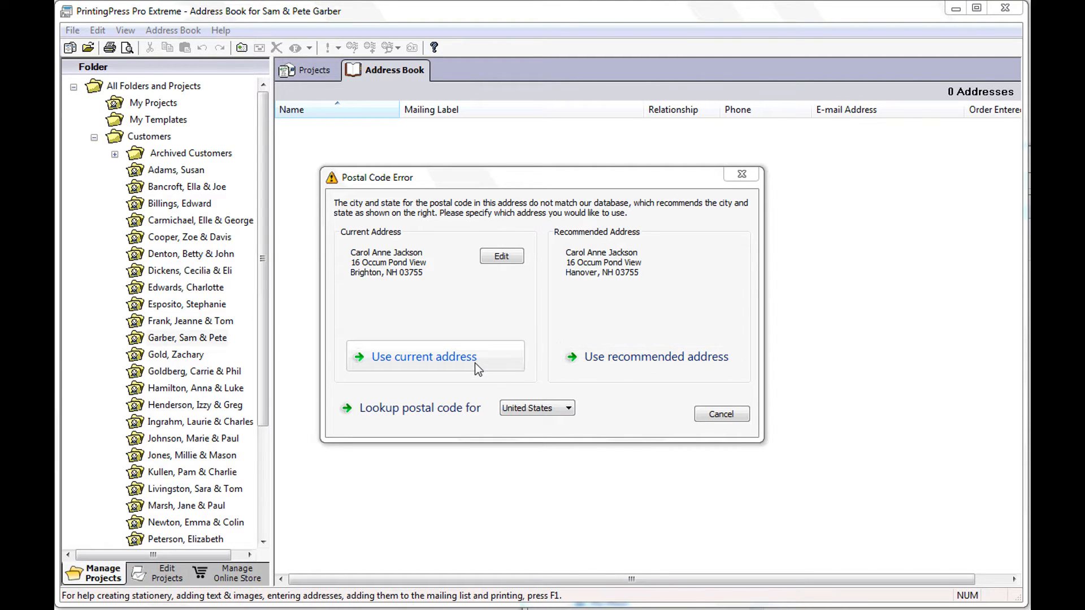
mouse_move(421, 408)
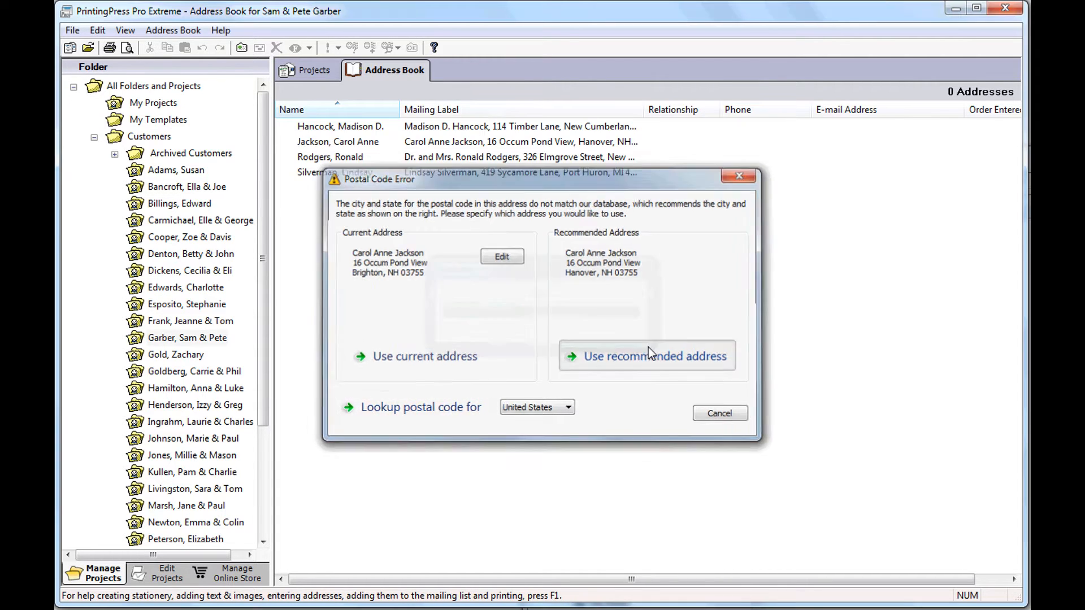
left_click(646, 356)
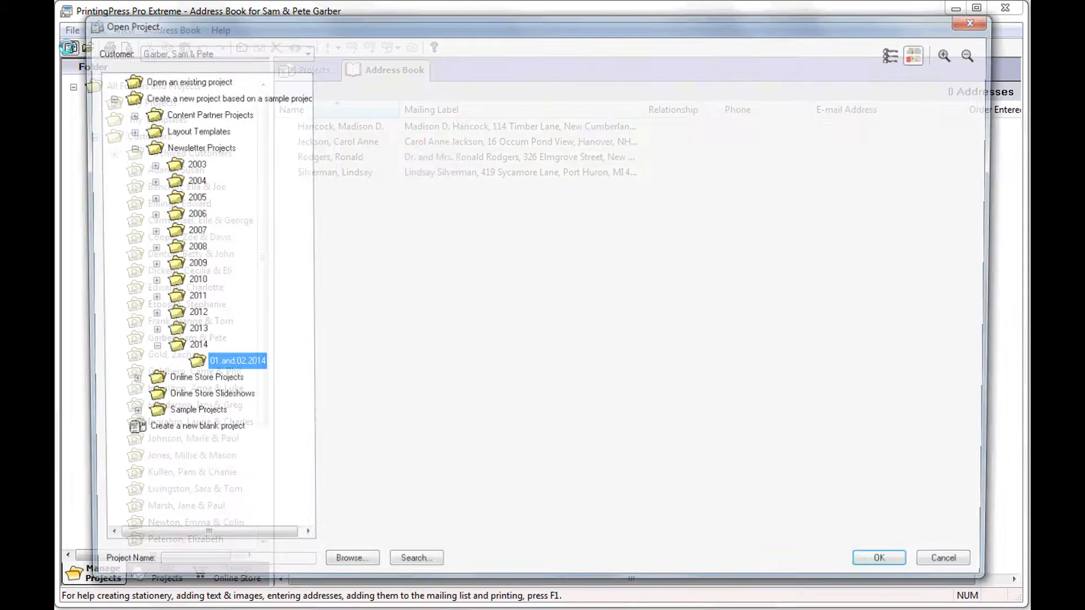
Step: Create a new blank project, Unnamed Project 1, from the Open Project choices
left_click(238, 361)
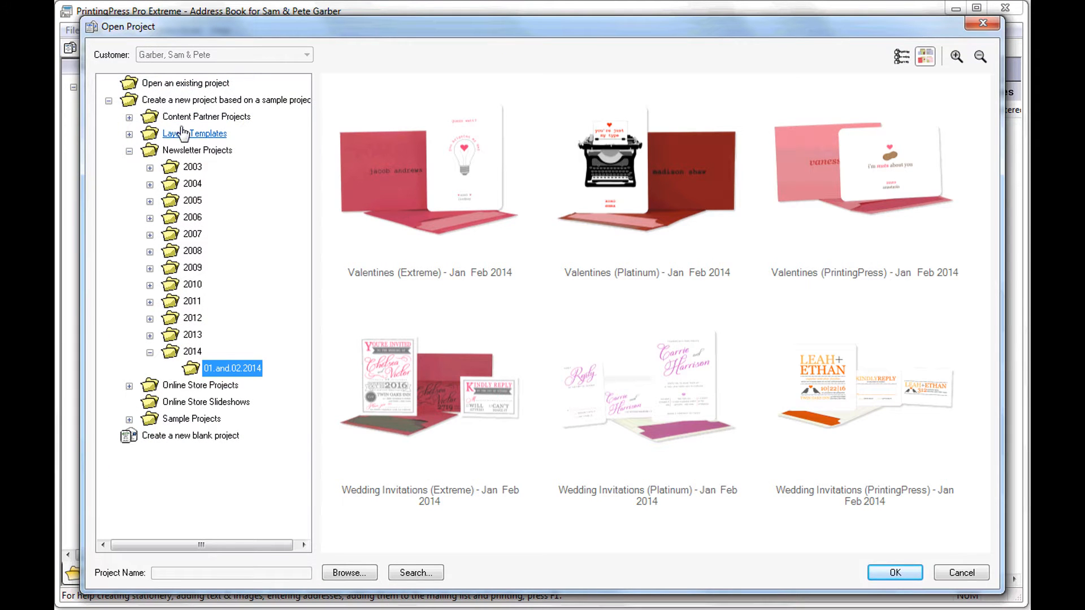
mouse_move(211, 336)
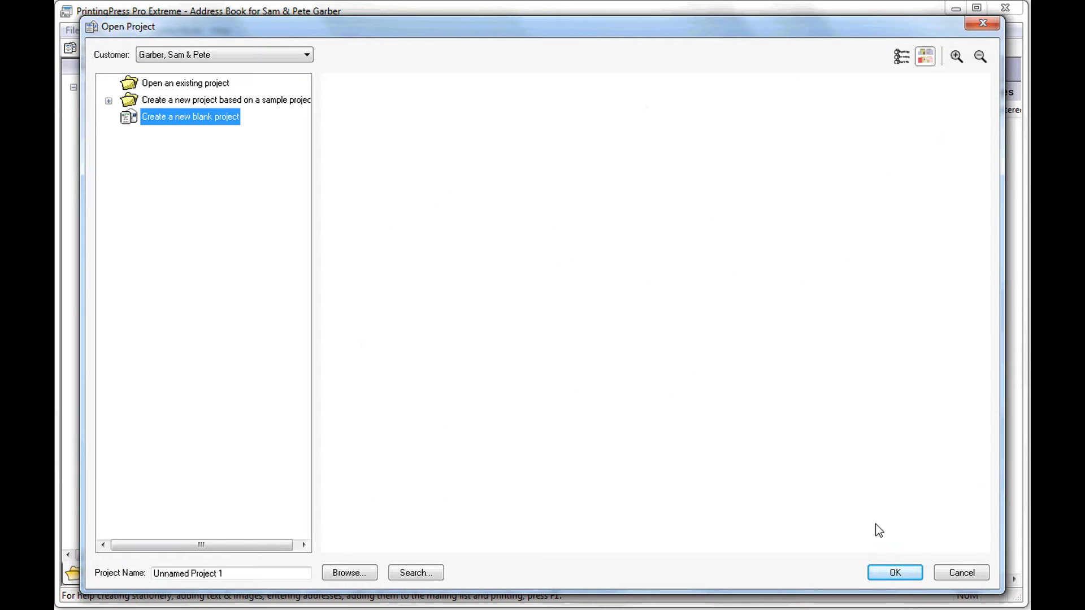
left_click(895, 572)
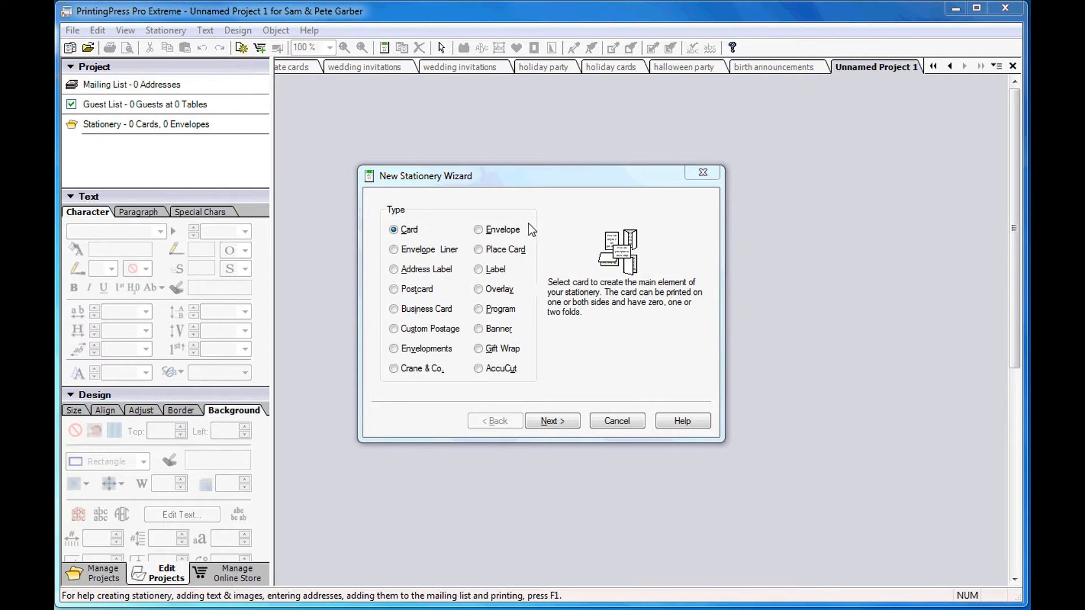
mouse_move(473, 223)
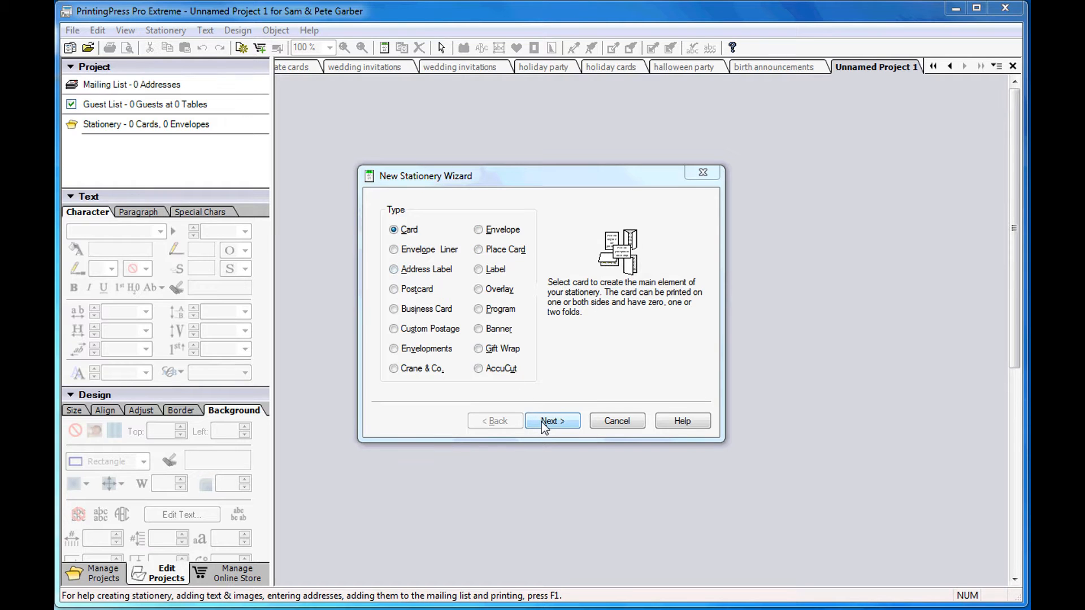
Step: Choose a Card named Invitation at 5 x 7 size, one card per page
left_click(553, 420)
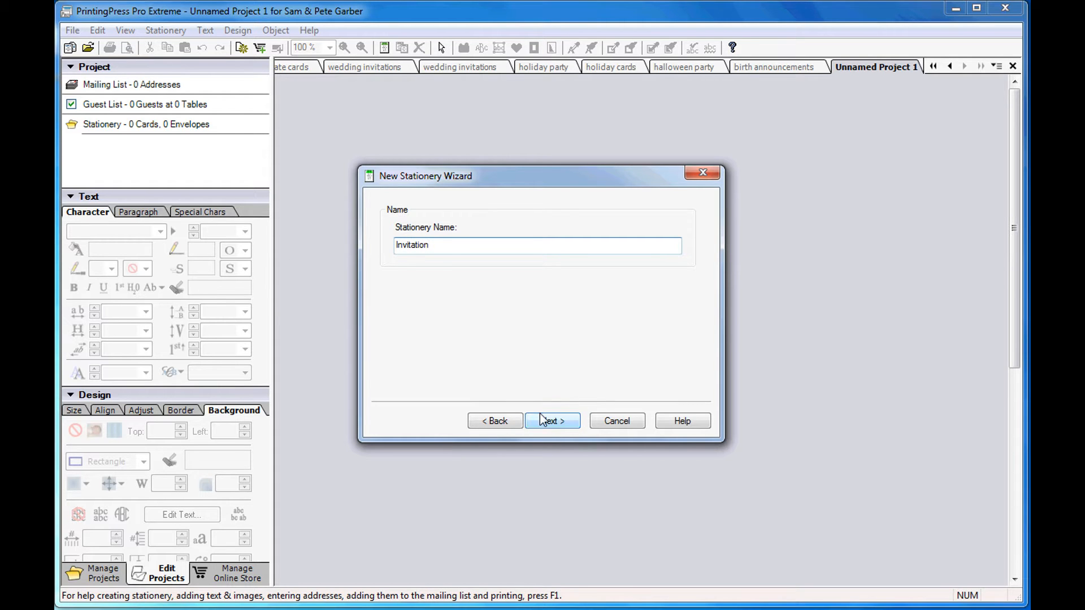
left_click(551, 420)
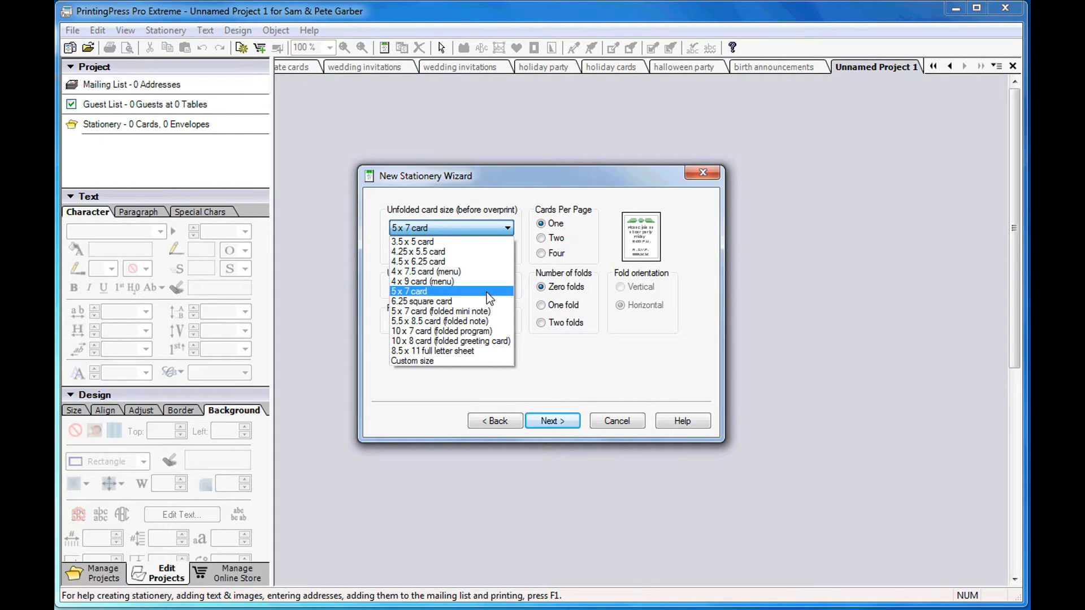
left_click(408, 291)
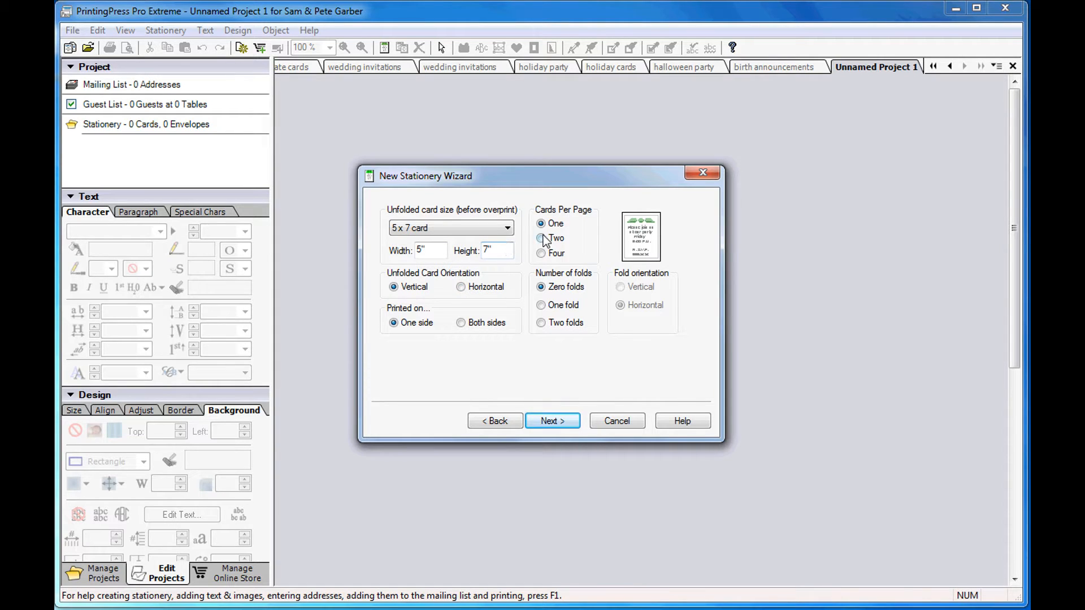
left_click(541, 238)
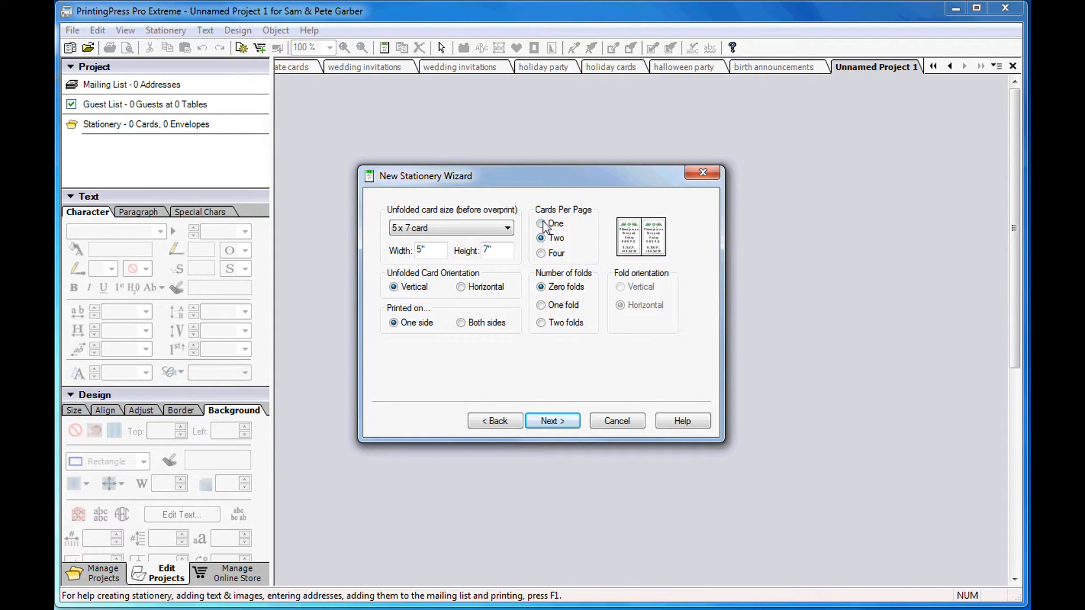
left_click(541, 222)
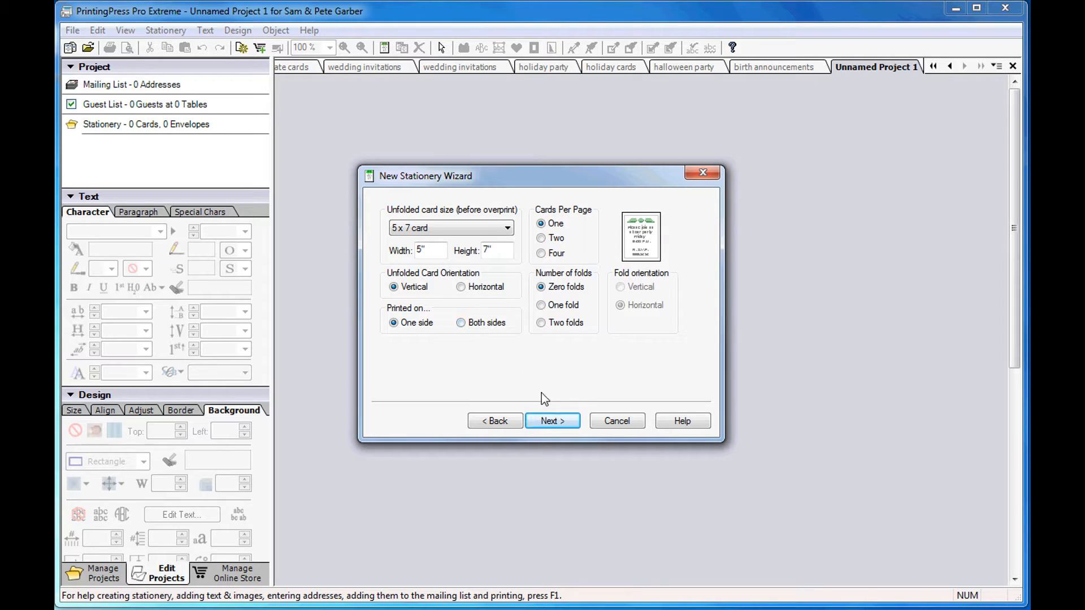
Step: Keep 0.5" margins, finish the card and create the matching addressed envelope
left_click(551, 421)
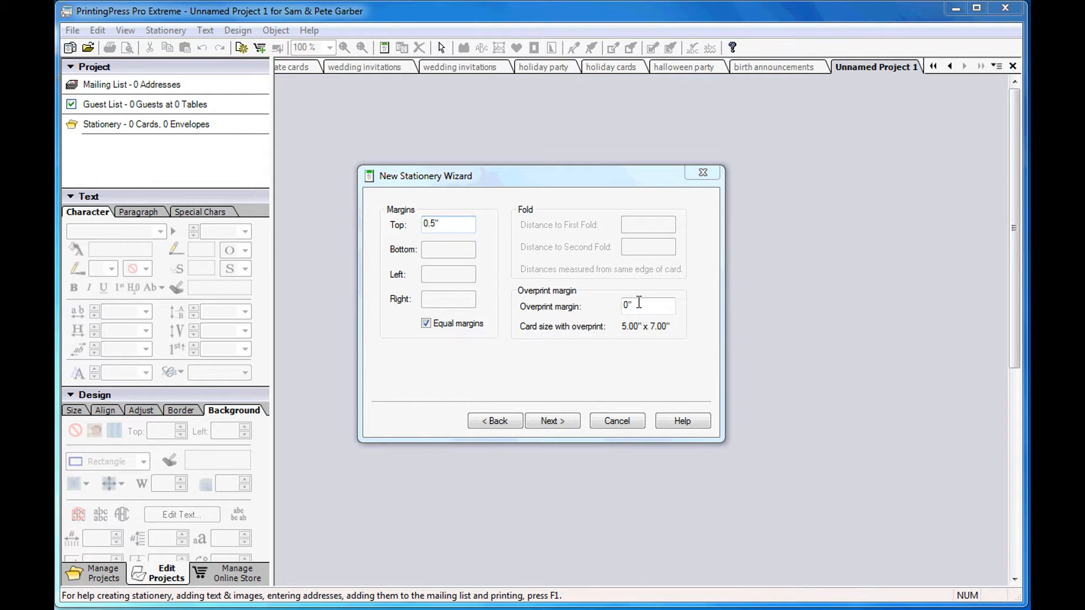
left_click(552, 420)
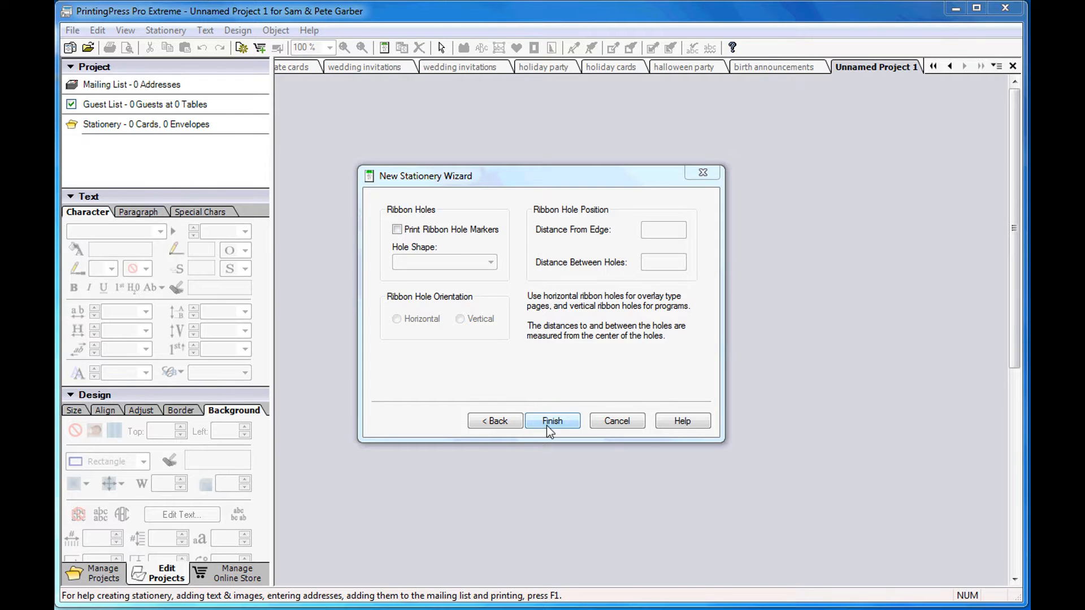
left_click(553, 420)
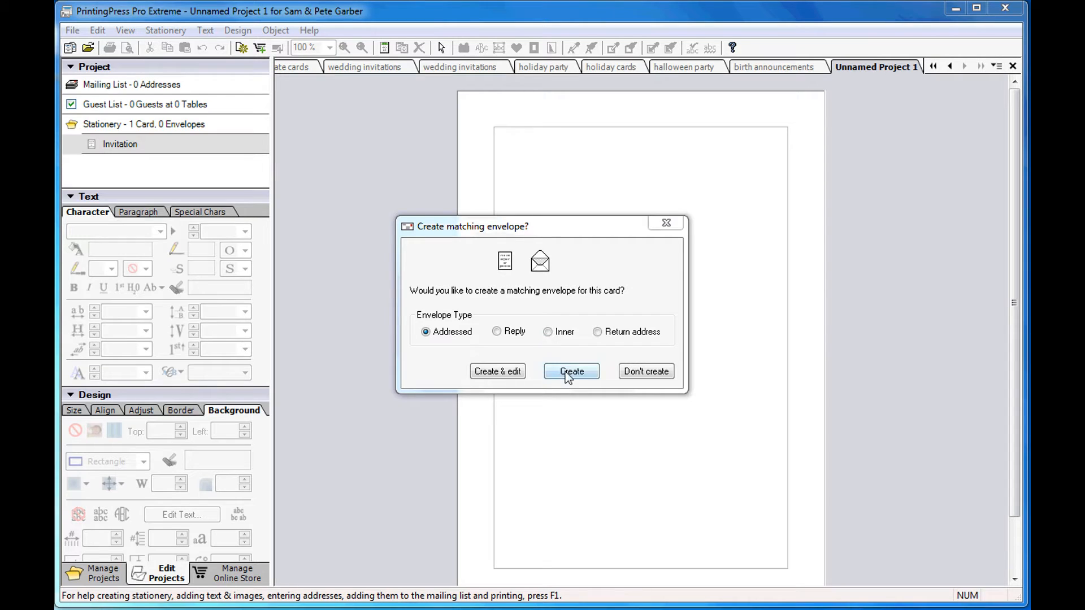
left_click(572, 372)
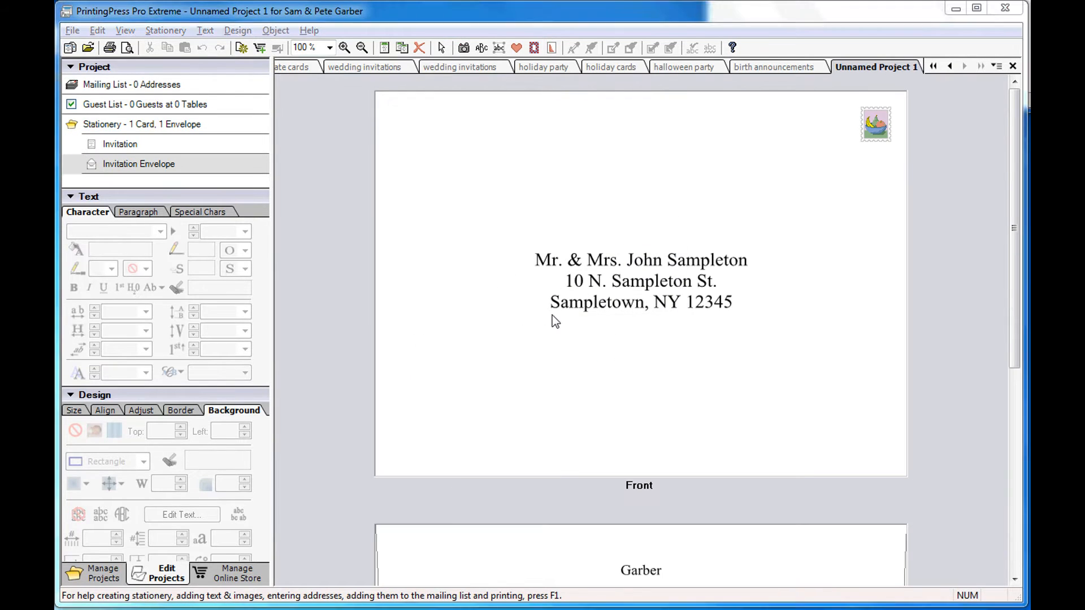
Step: Enter the announcement text and set it all in the MrsEavesAllPetiteCaps font
left_click(120, 143)
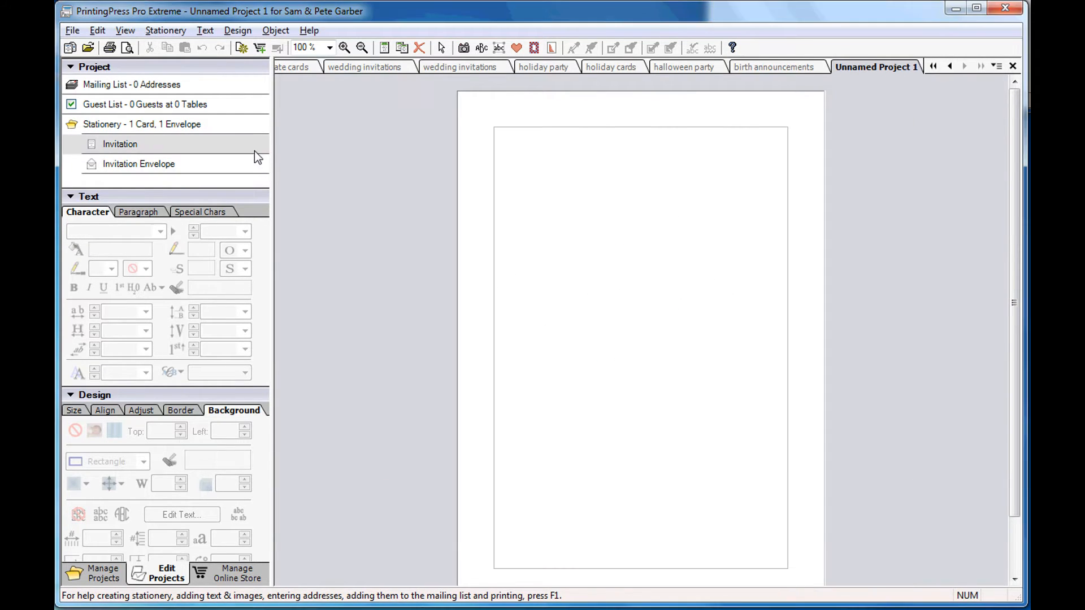
left_click(119, 144)
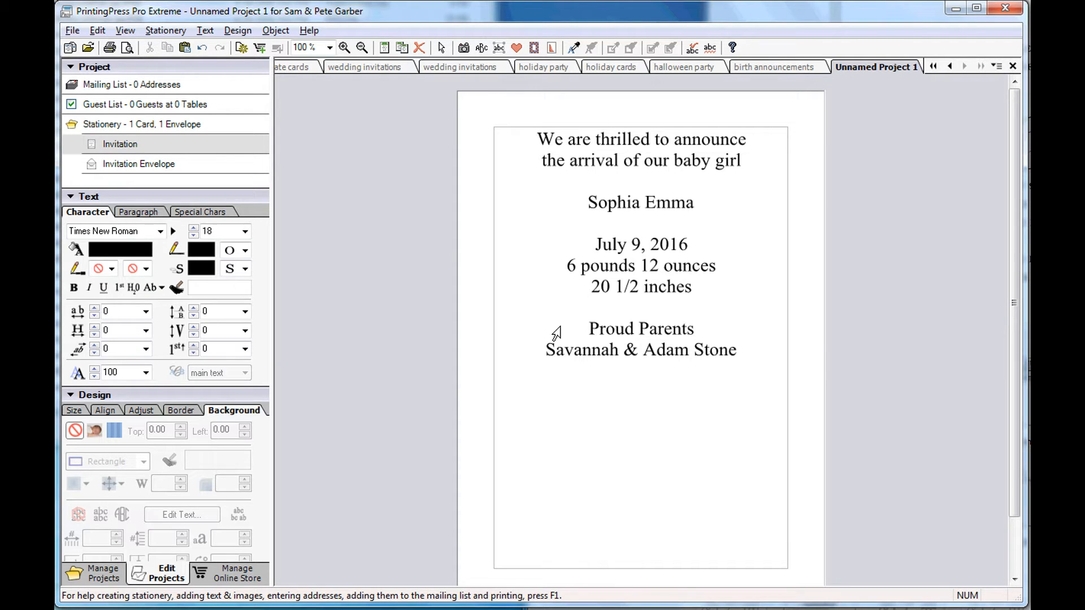
left_click(736, 349)
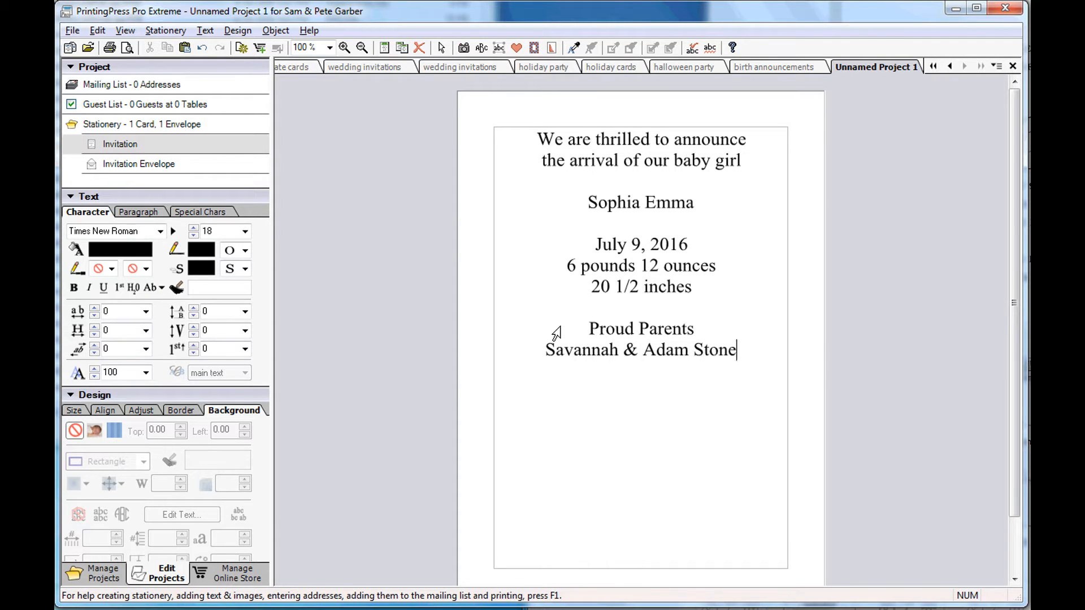
key("ctrl+a")
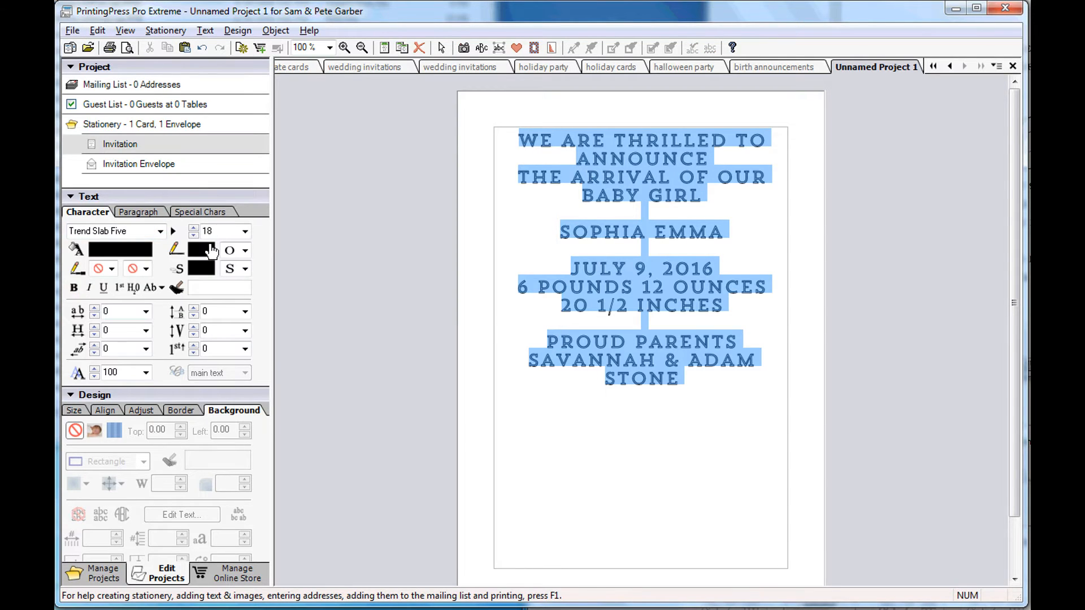
left_click(158, 230)
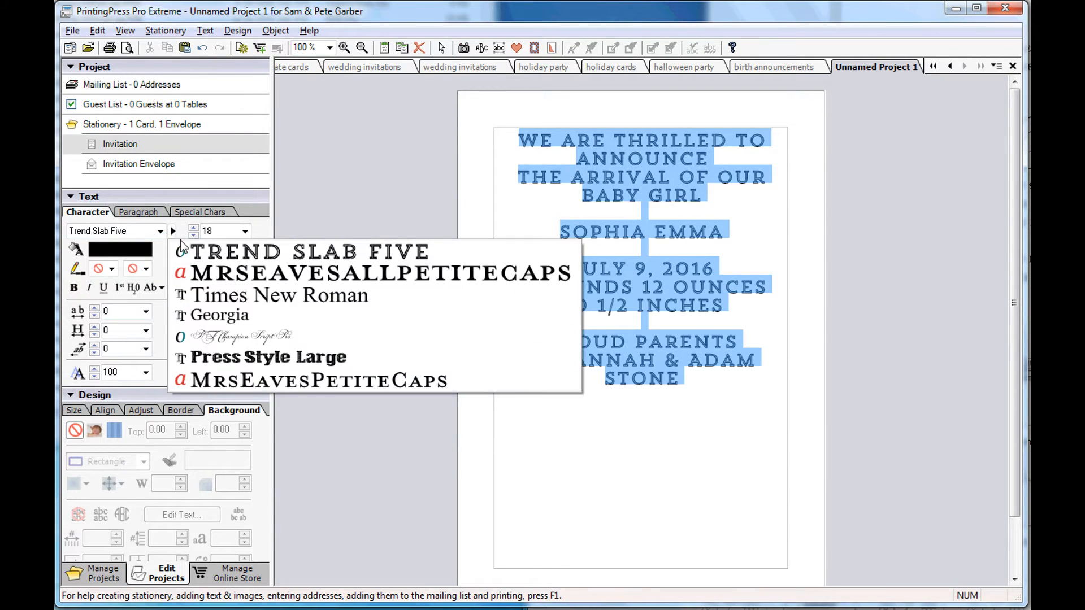
left_click(379, 272)
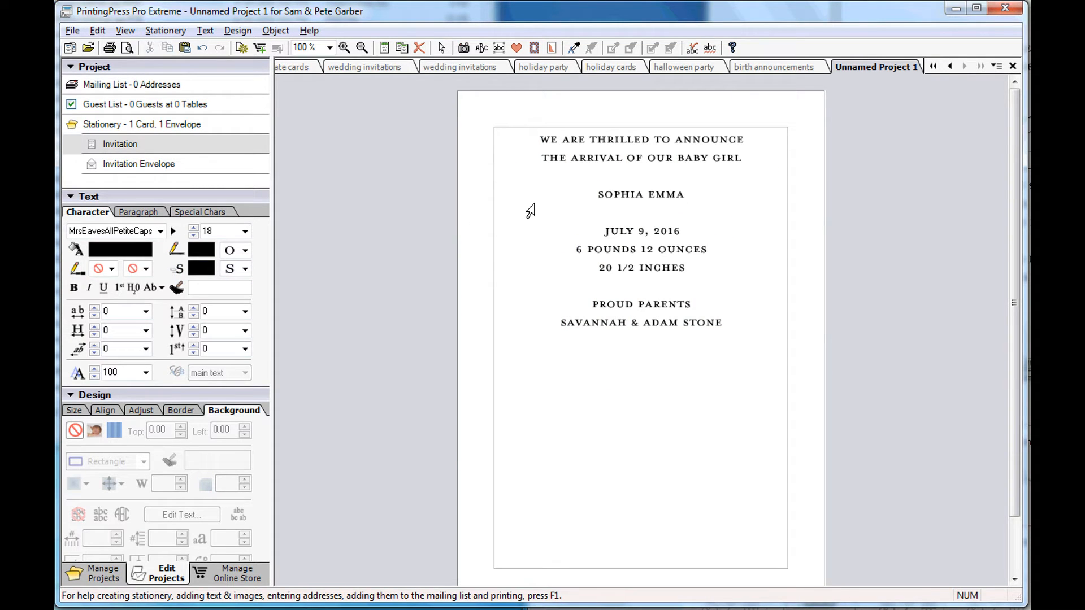
Step: Make the name Sophia Emma 36 pt and move on to paragraph formatting for vertical centring
double_click(640, 194)
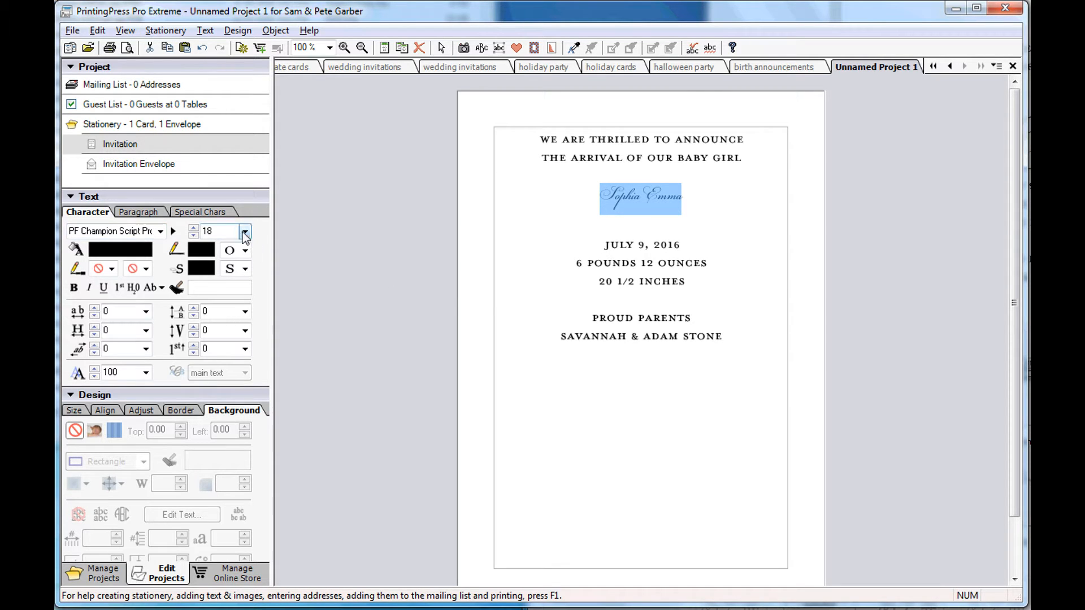
left_click(245, 231)
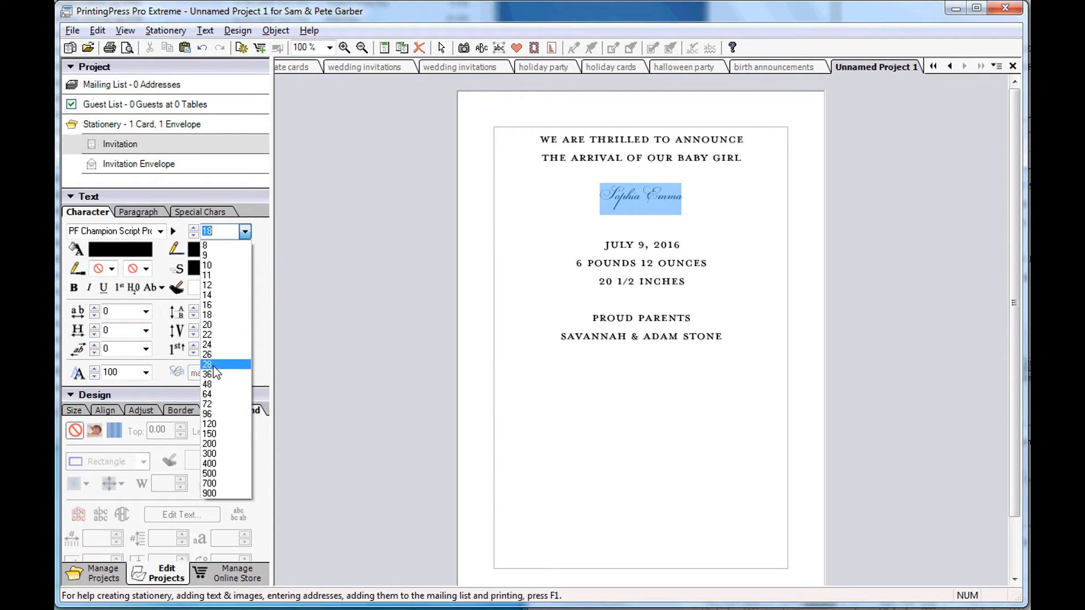
left_click(207, 374)
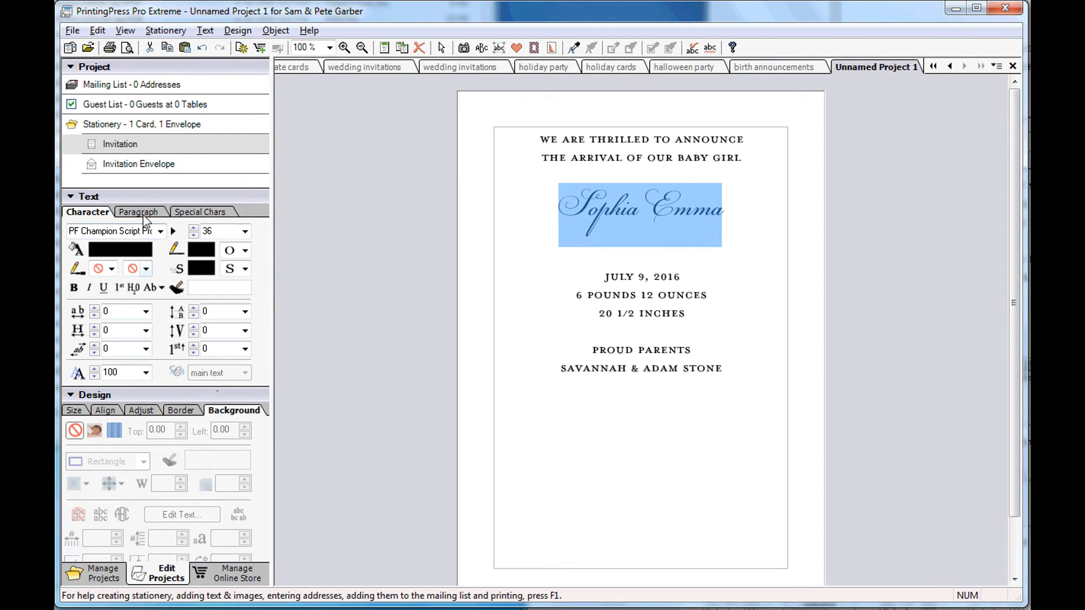
left_click(138, 211)
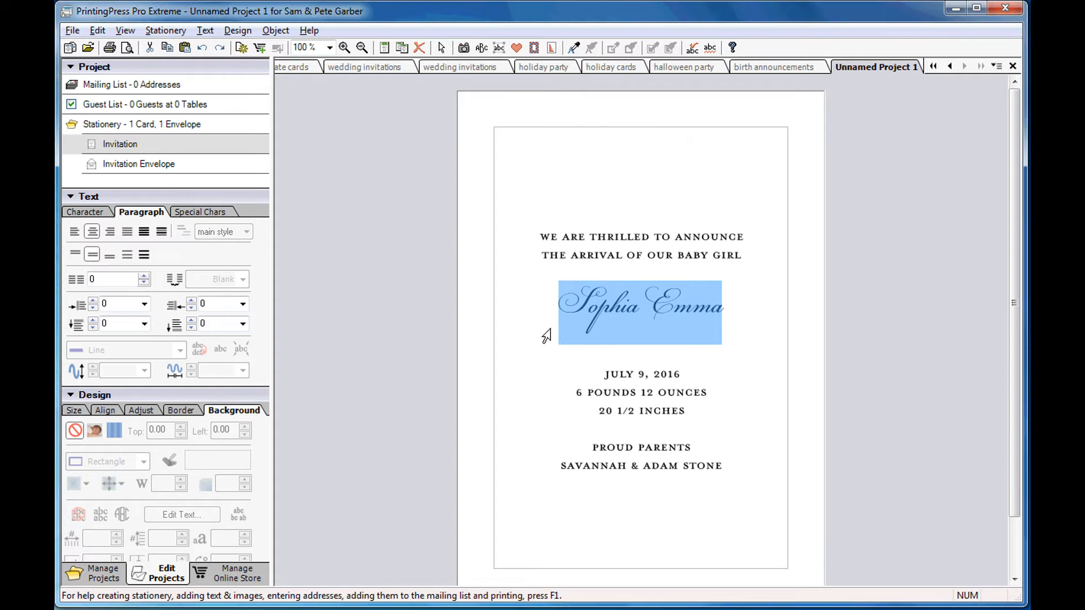
mouse_move(403, 316)
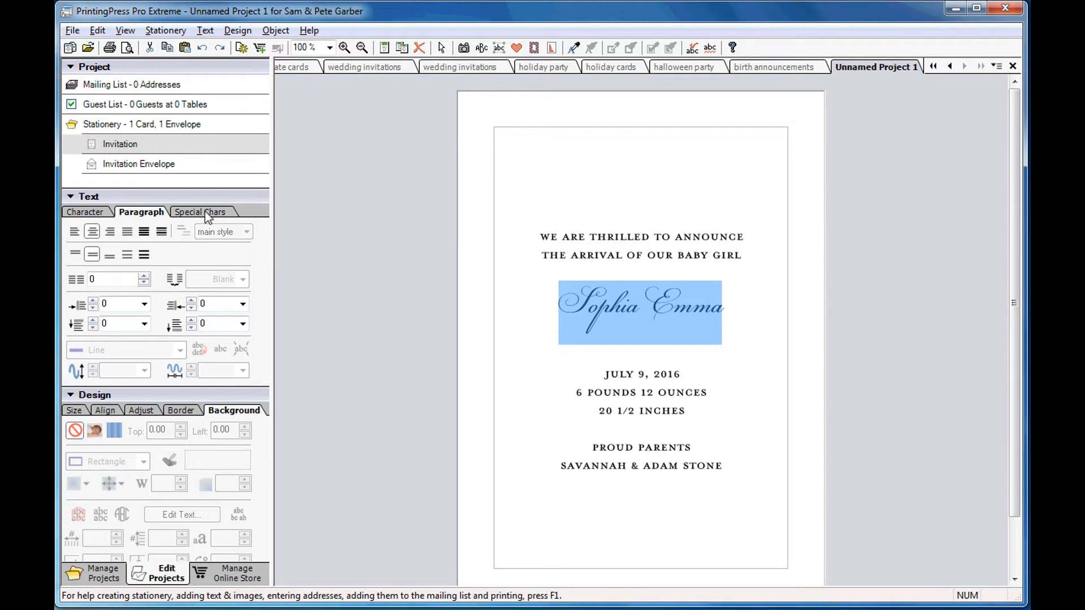
Step: Pick swash capitals for Sophia Emma from the Glyph Palette's alternates and ornaments
left_click(200, 211)
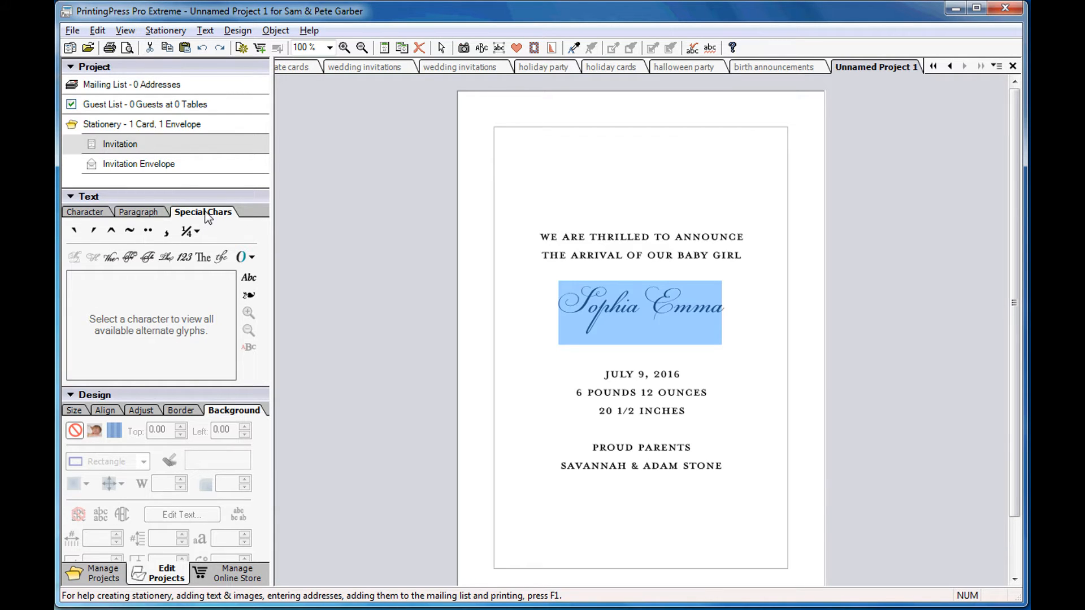
mouse_move(148, 260)
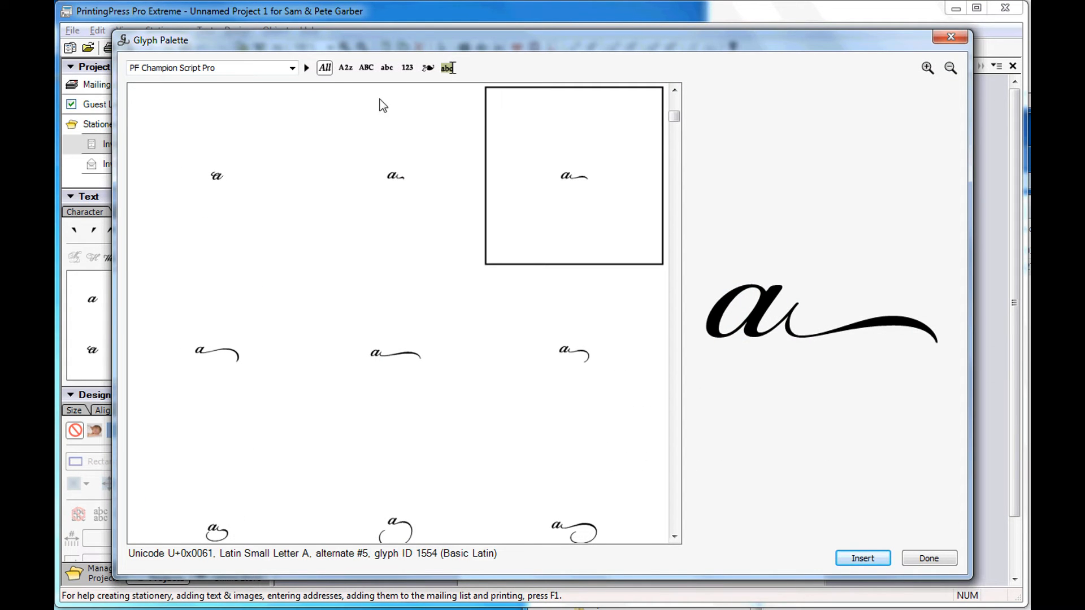
mouse_move(428, 68)
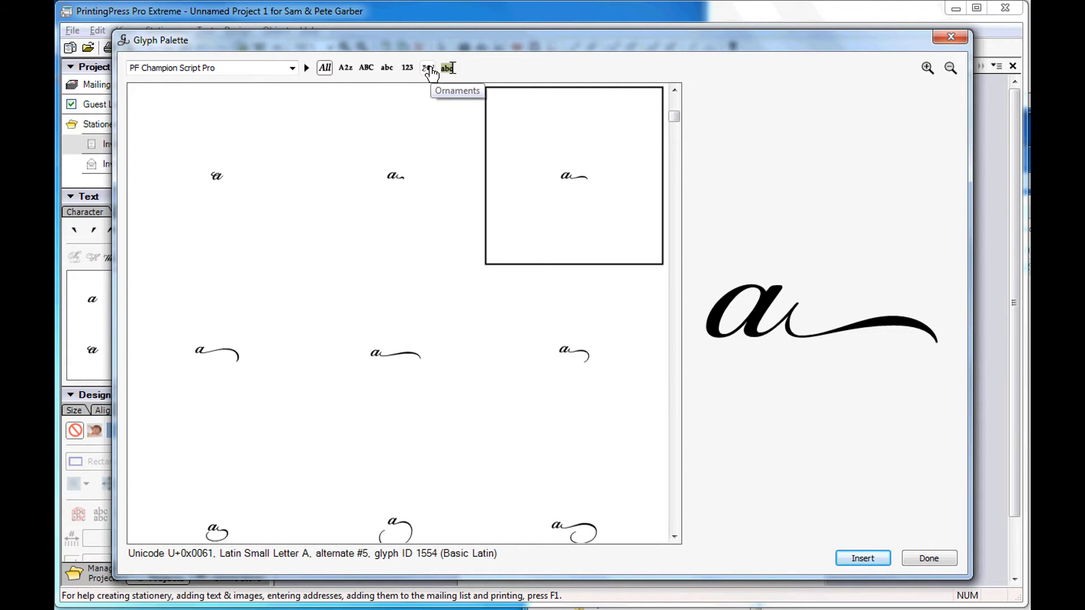
left_click(427, 67)
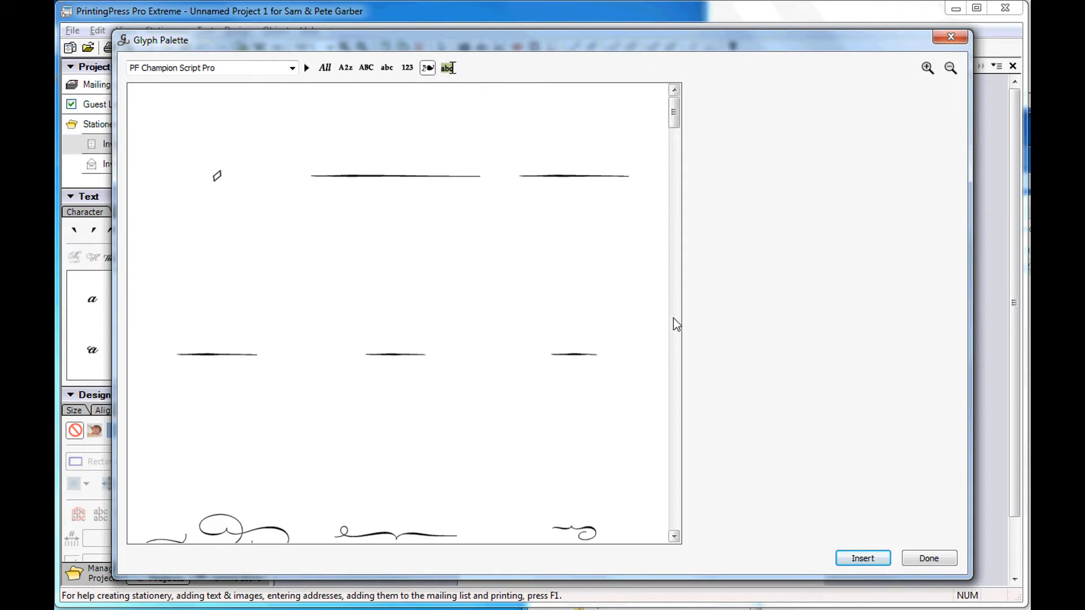
scroll("down", 3)
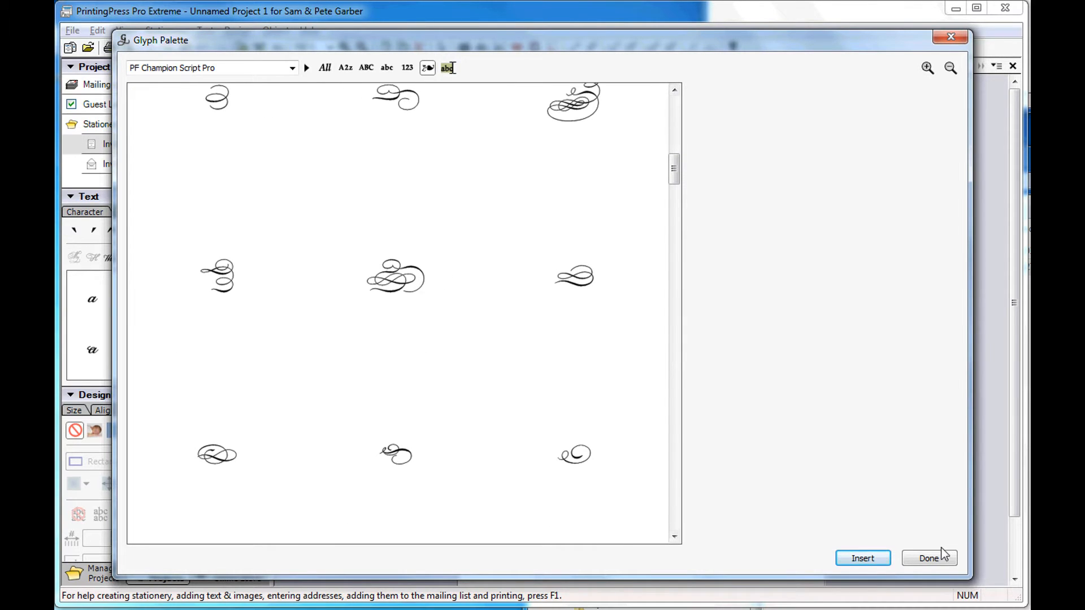
left_click(928, 558)
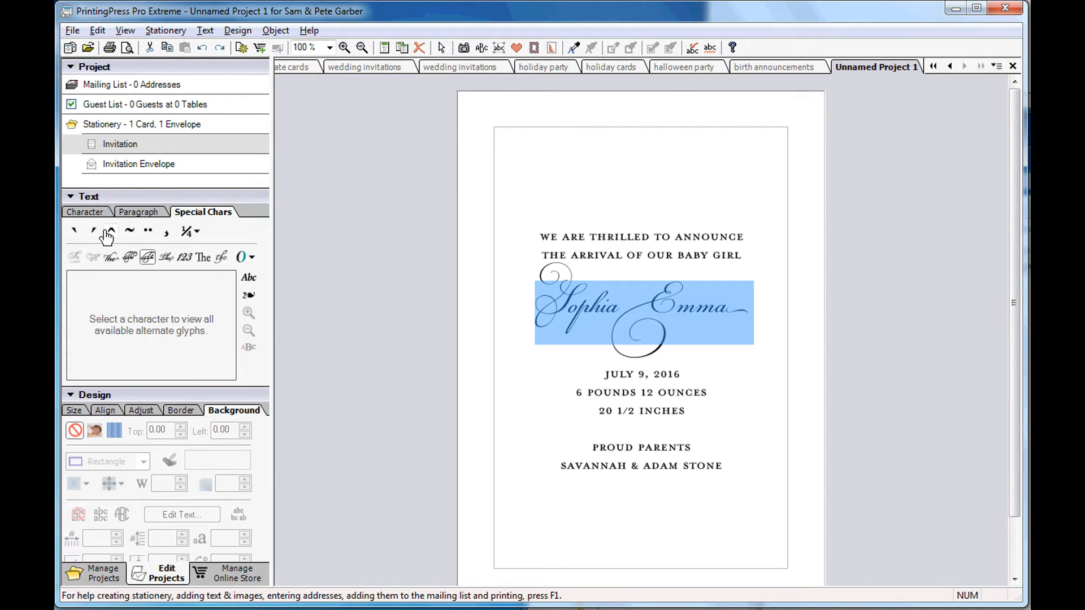
Step: Set the name's character fill to light blue and adjust its pen outline weight
left_click(87, 212)
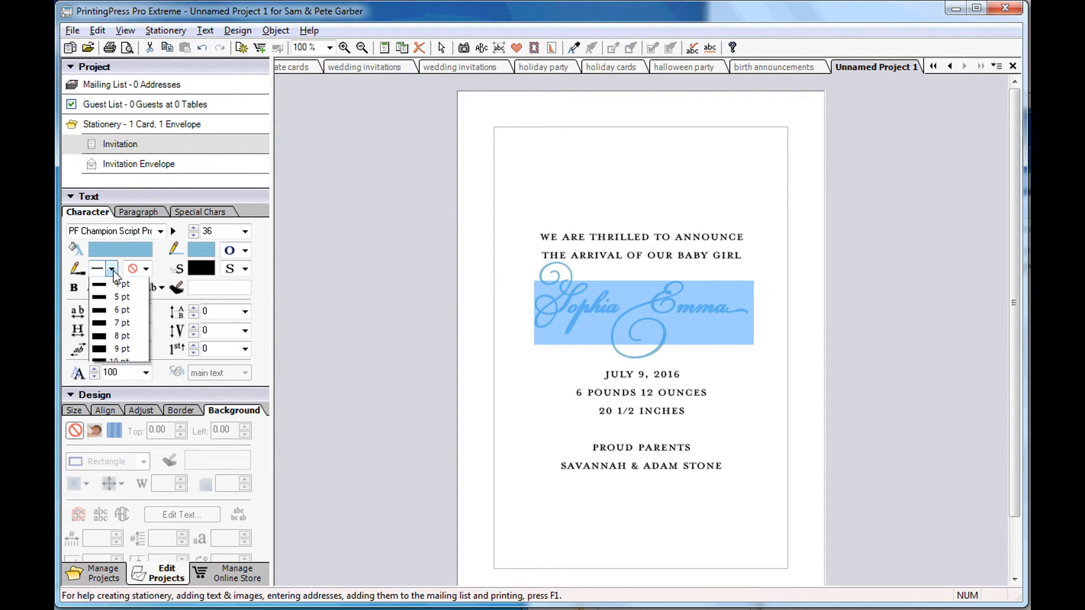
left_click(112, 269)
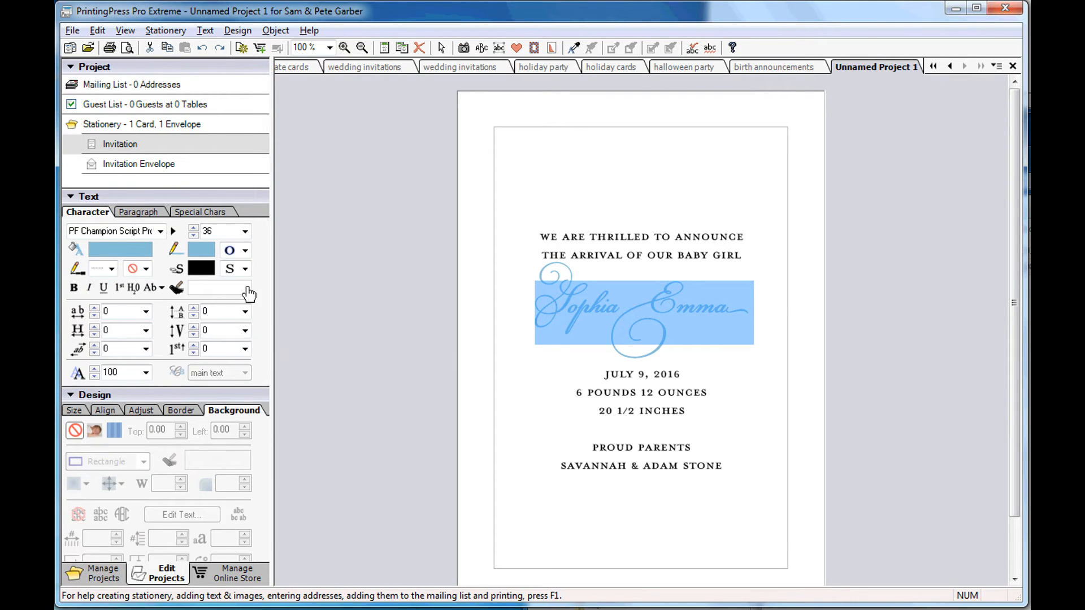
left_click(245, 269)
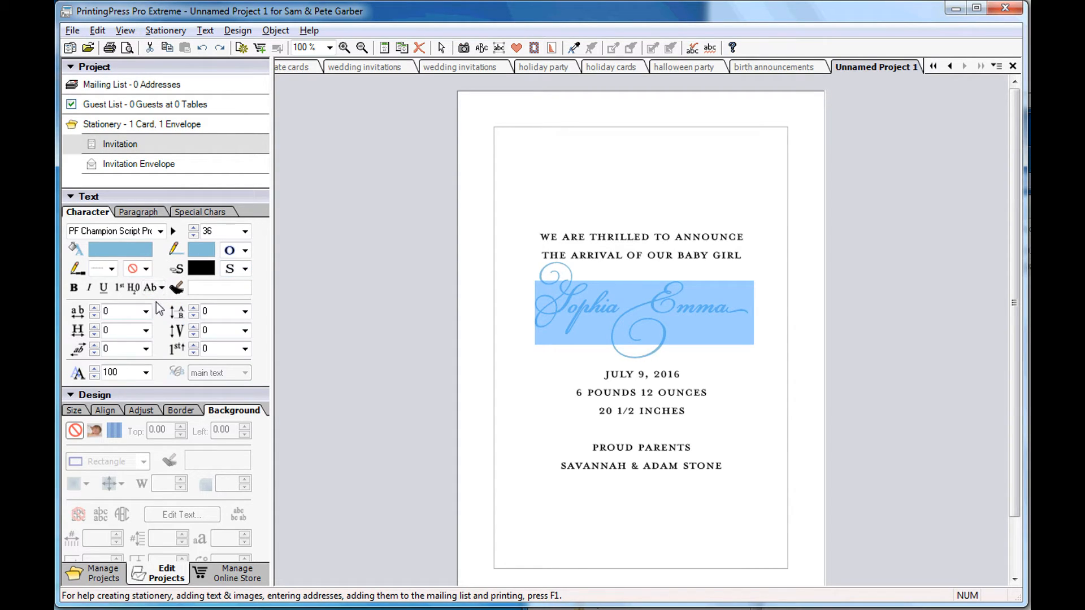
mouse_move(161, 355)
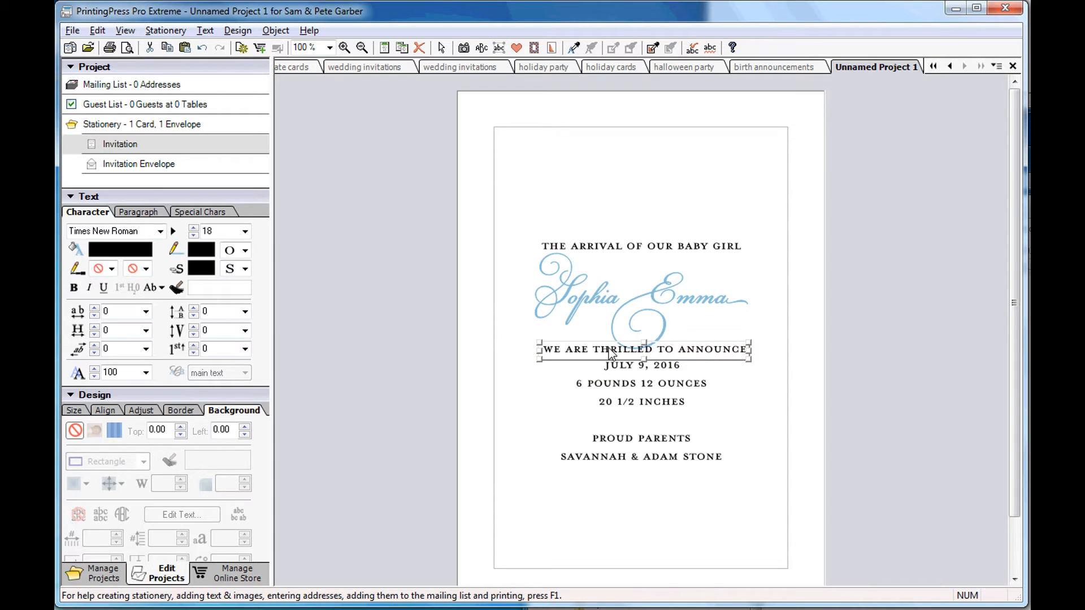
Step: Move 'We are thrilled to announce' to the top and bend it up by 0.50
left_click_drag(643, 350, 637, 194)
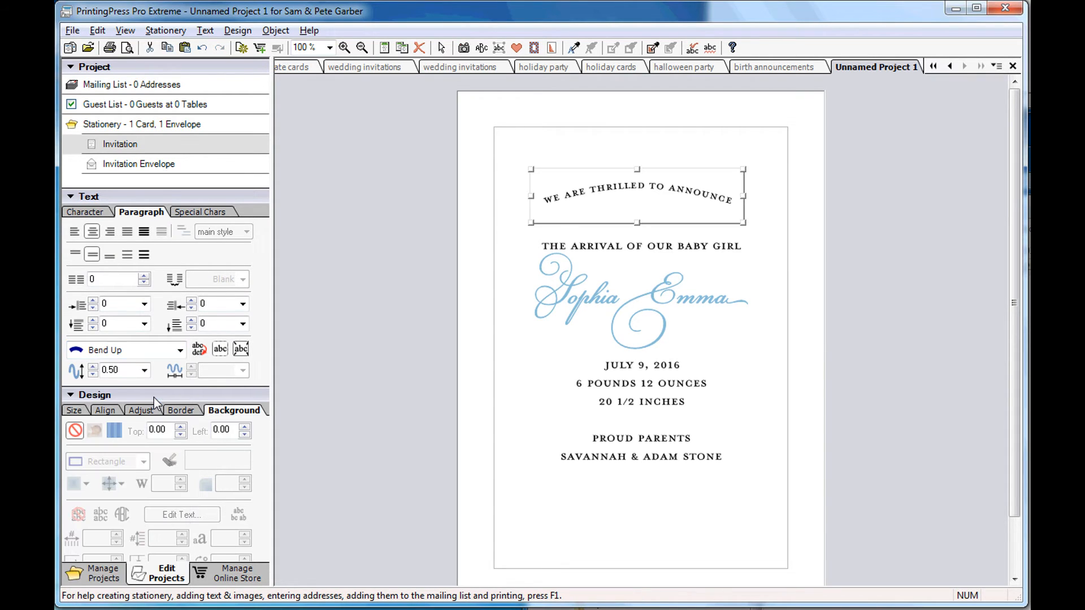
left_click(106, 411)
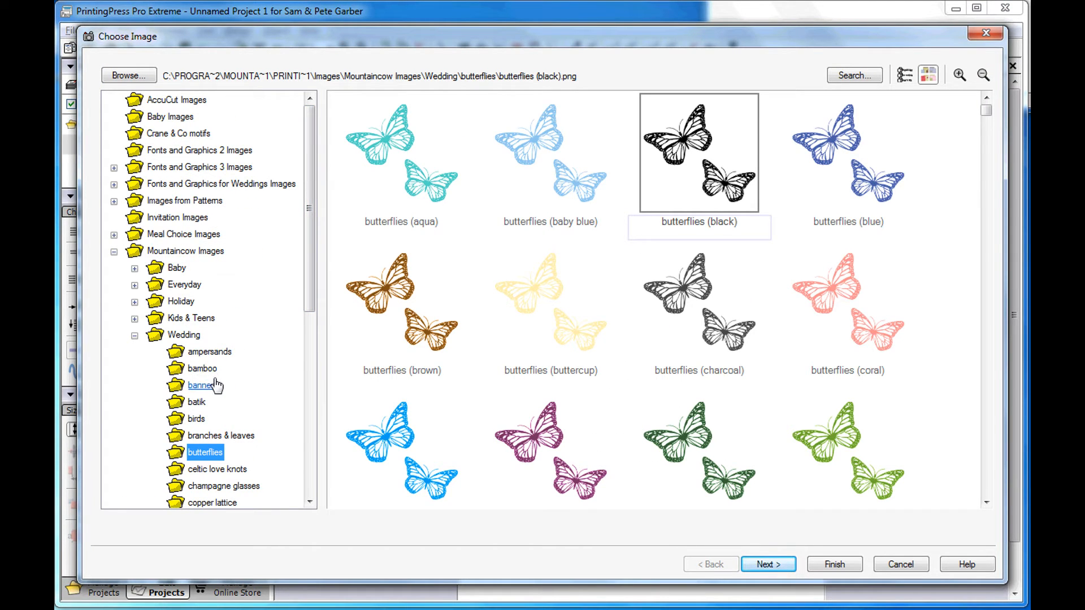
Step: Look through the Professional Illustrations damask images, then browse the computer for a photo
left_click(202, 369)
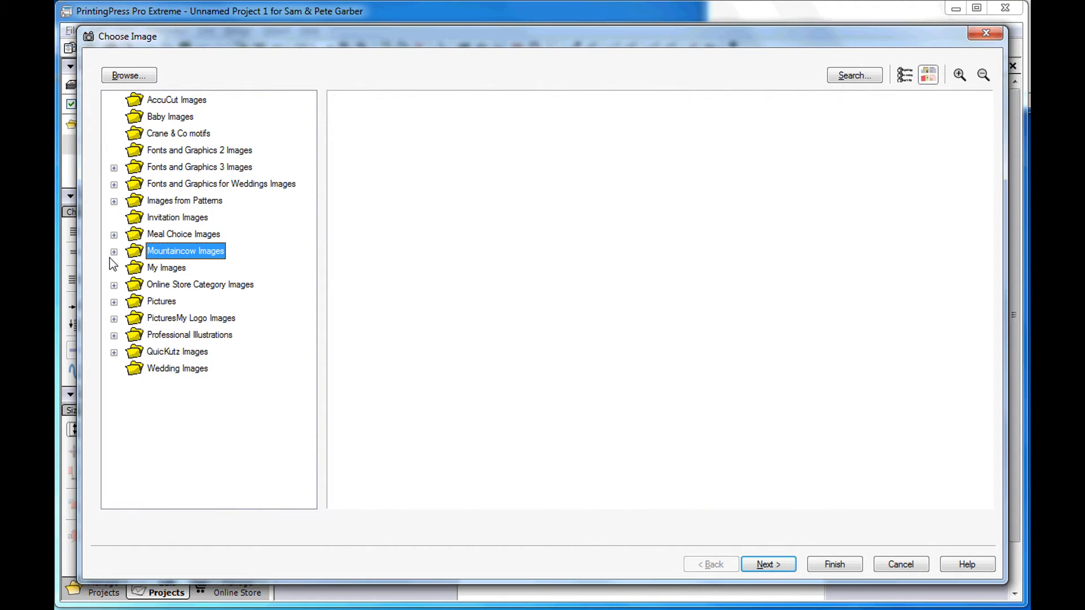
left_click(113, 334)
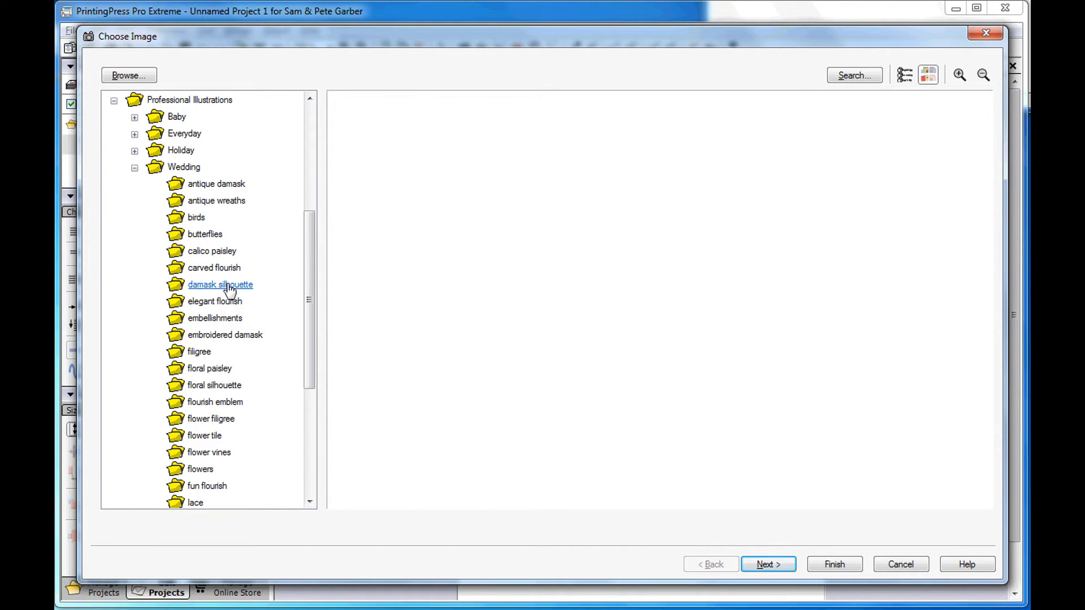
left_click(220, 285)
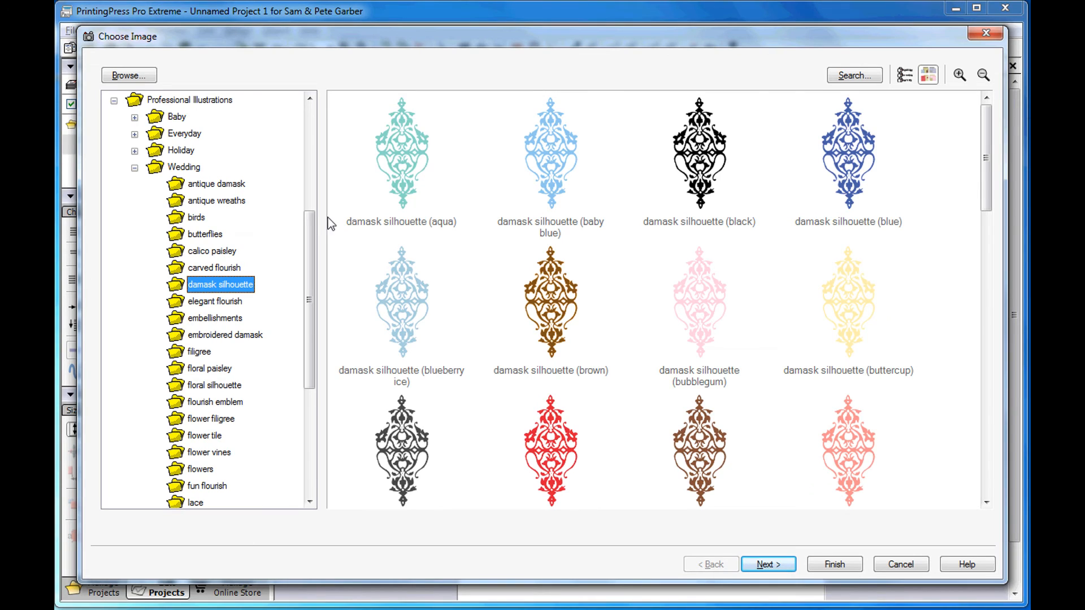
left_click(129, 75)
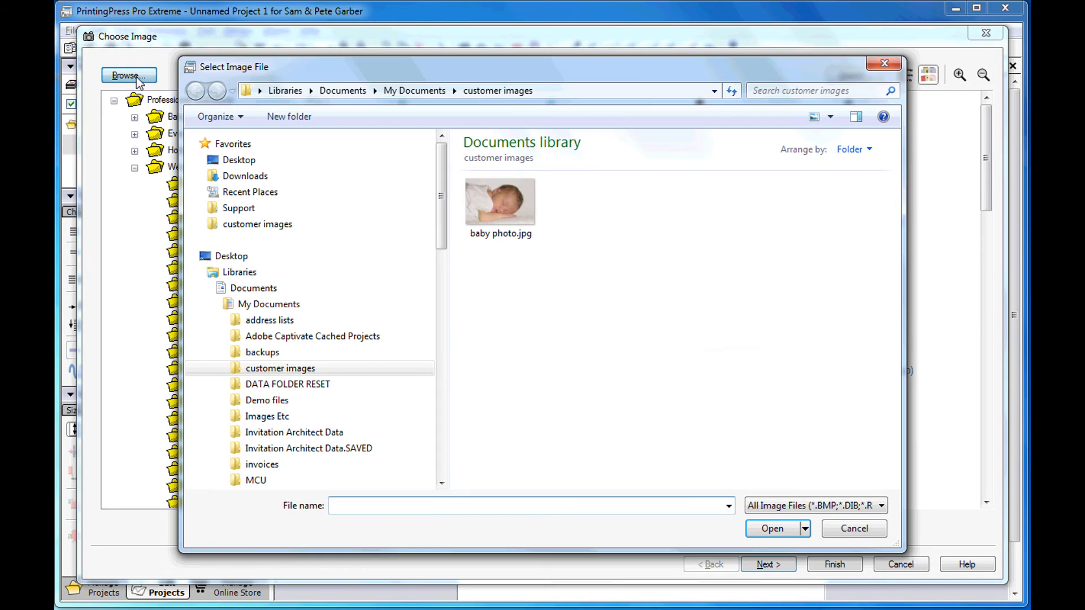
Step: Place baby photo.jpg from the customer images folder at the top of the card
left_click(499, 201)
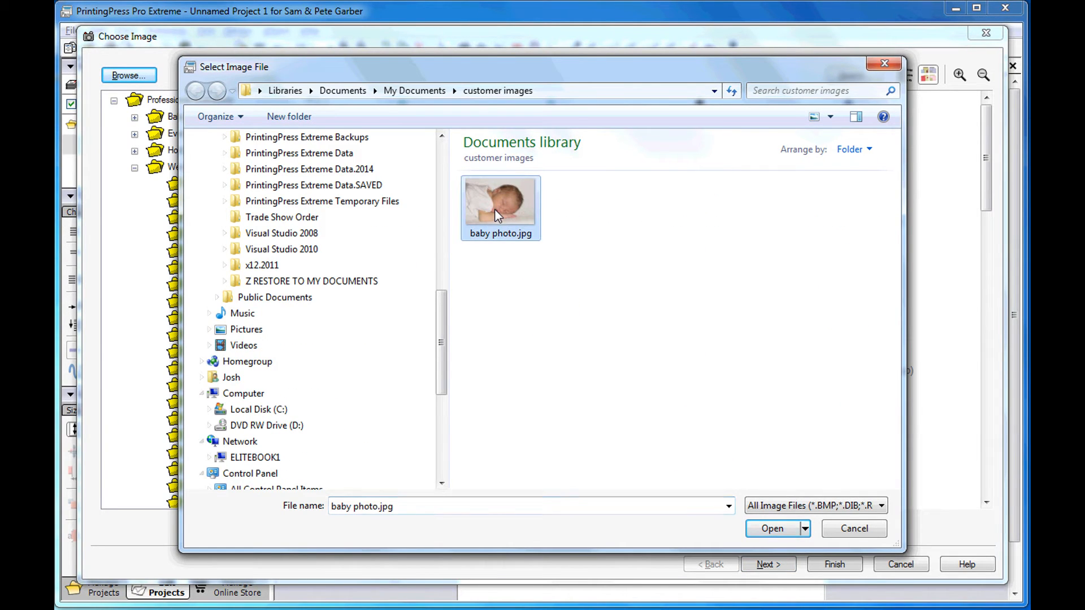
left_click(772, 528)
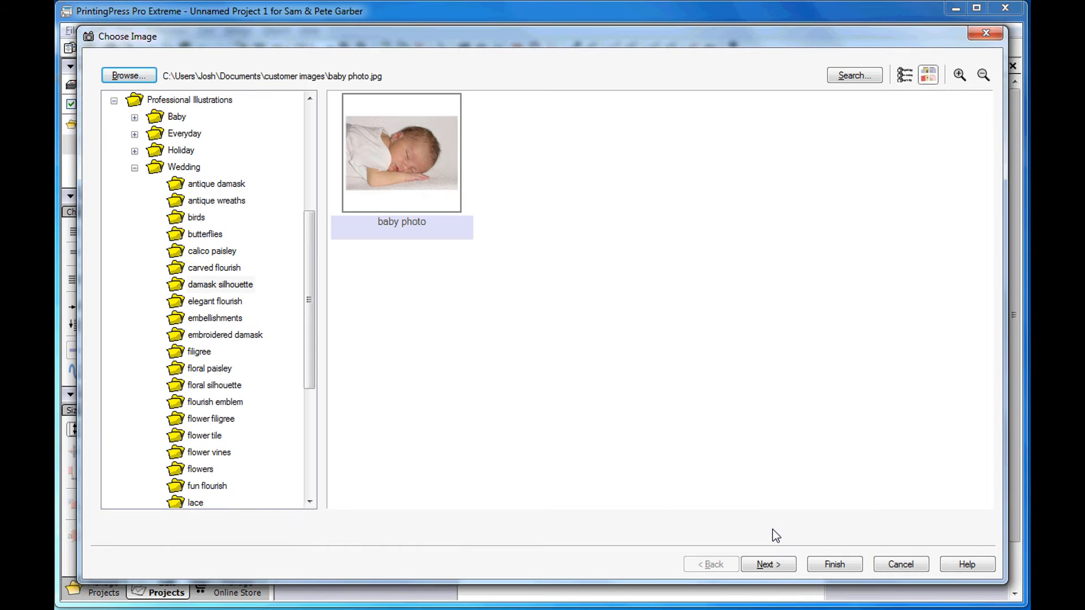
left_click(833, 564)
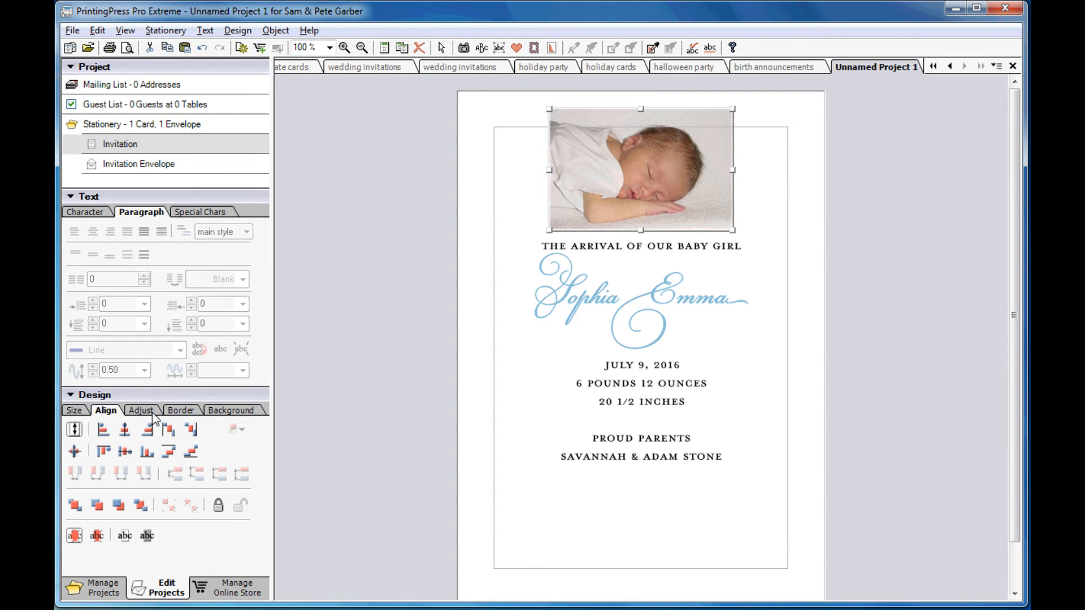
Step: Convert the baby photo to grayscale, crop it tighter and give it feathered edges
left_click(142, 410)
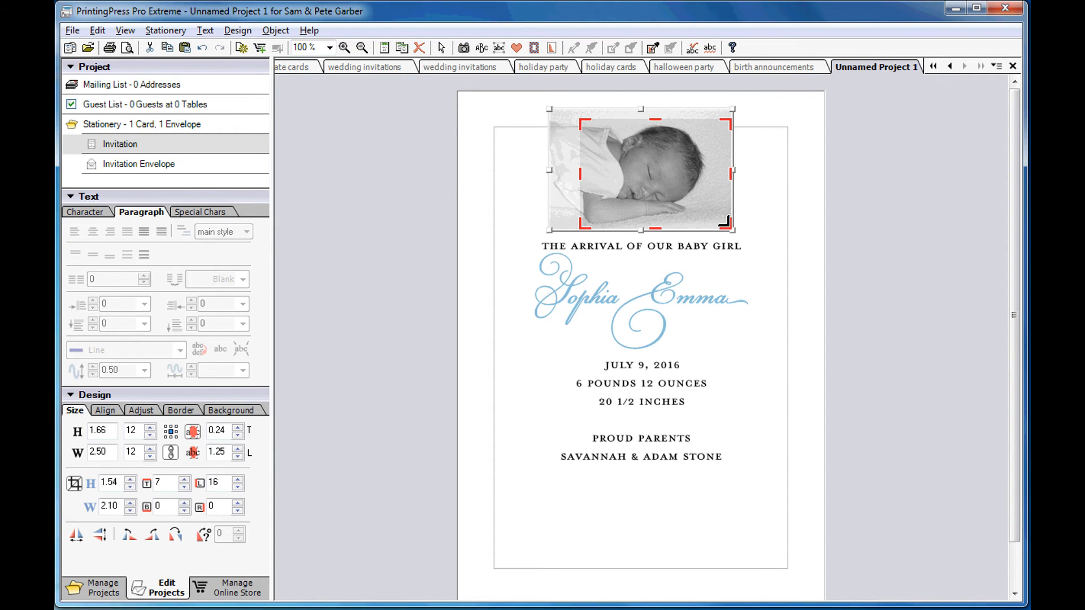
left_click_drag(732, 228, 714, 227)
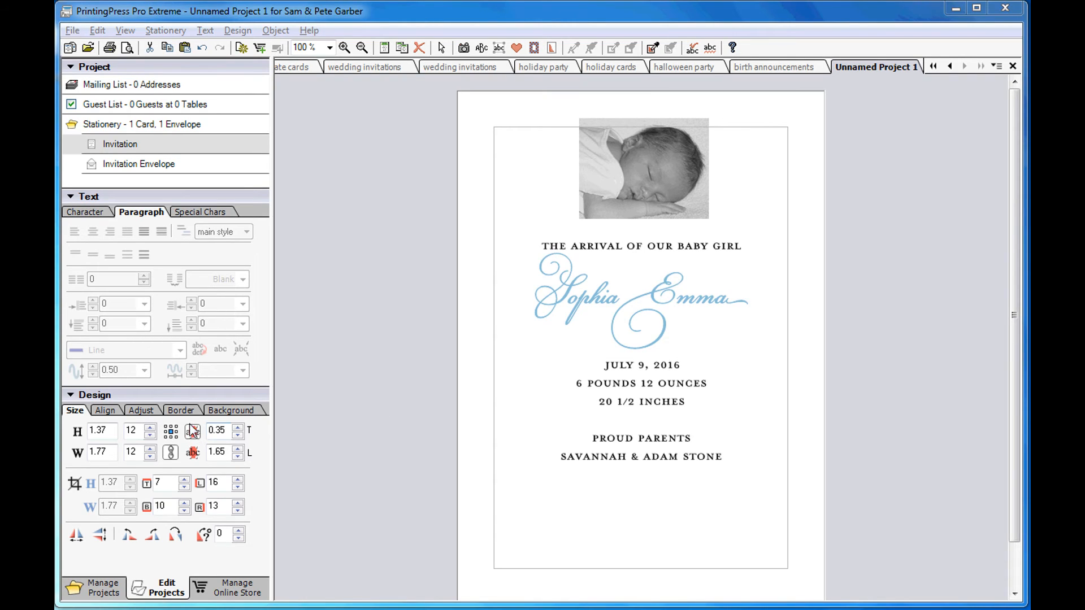
left_click(182, 411)
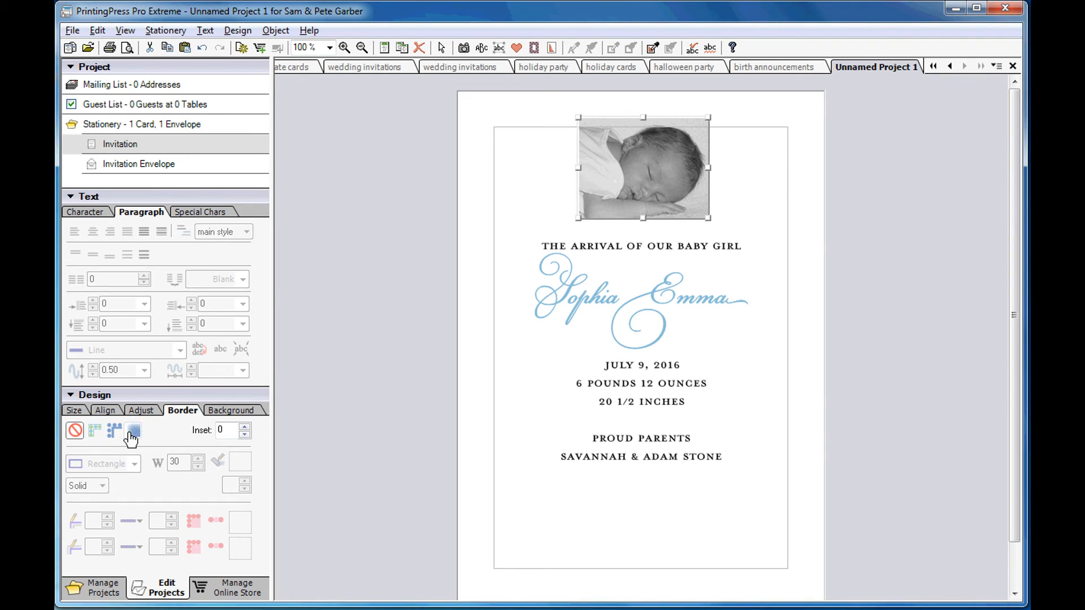
left_click(133, 431)
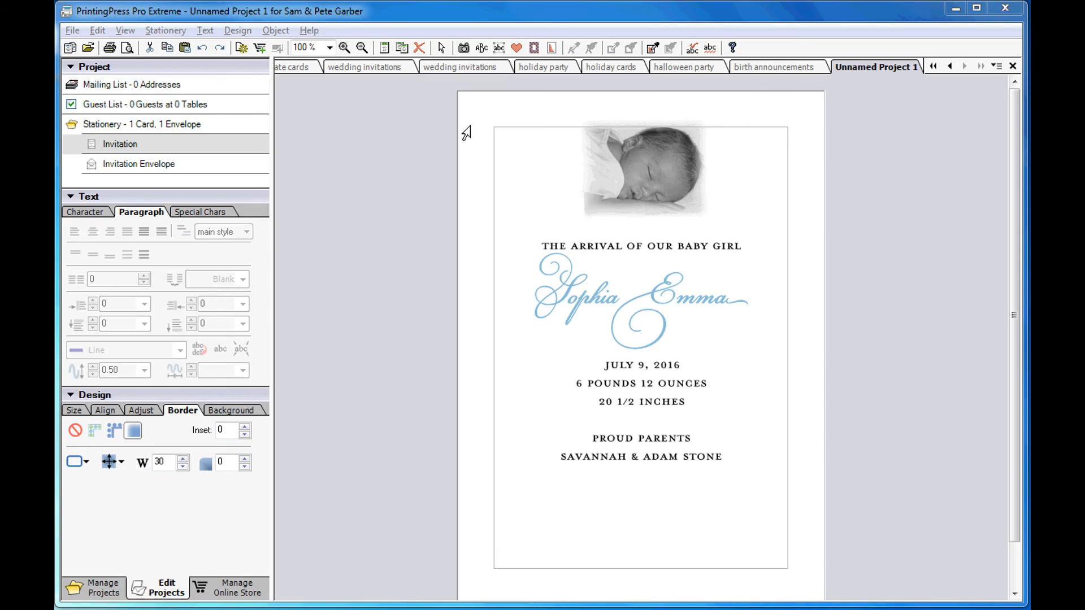
Step: Create a MEE monogram in Kunstler Script with skew 35 and smaller side letters, then confirm
left_click(480, 48)
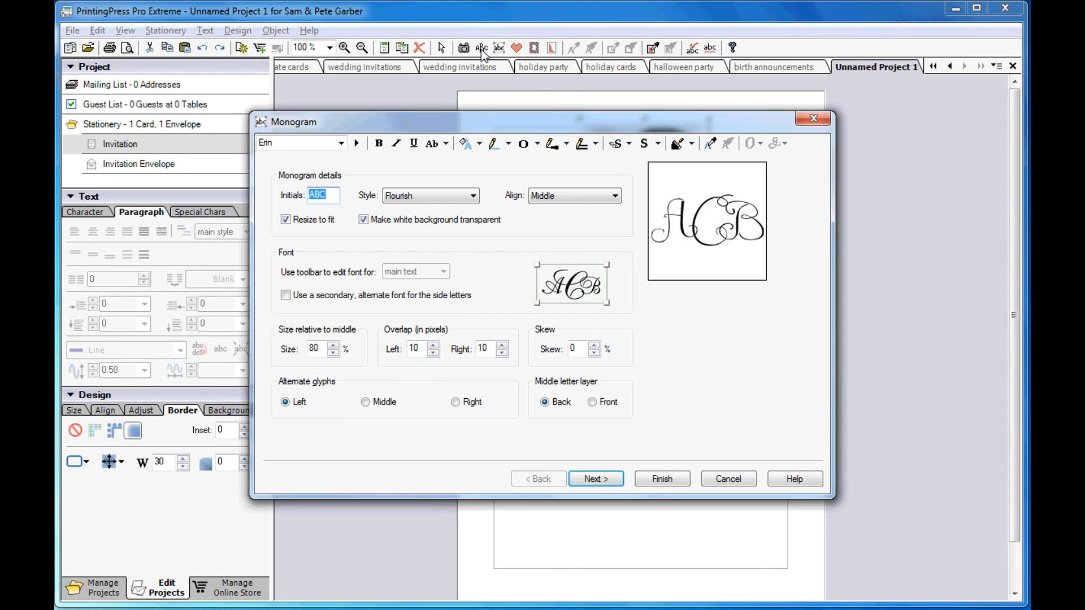
type("MEE")
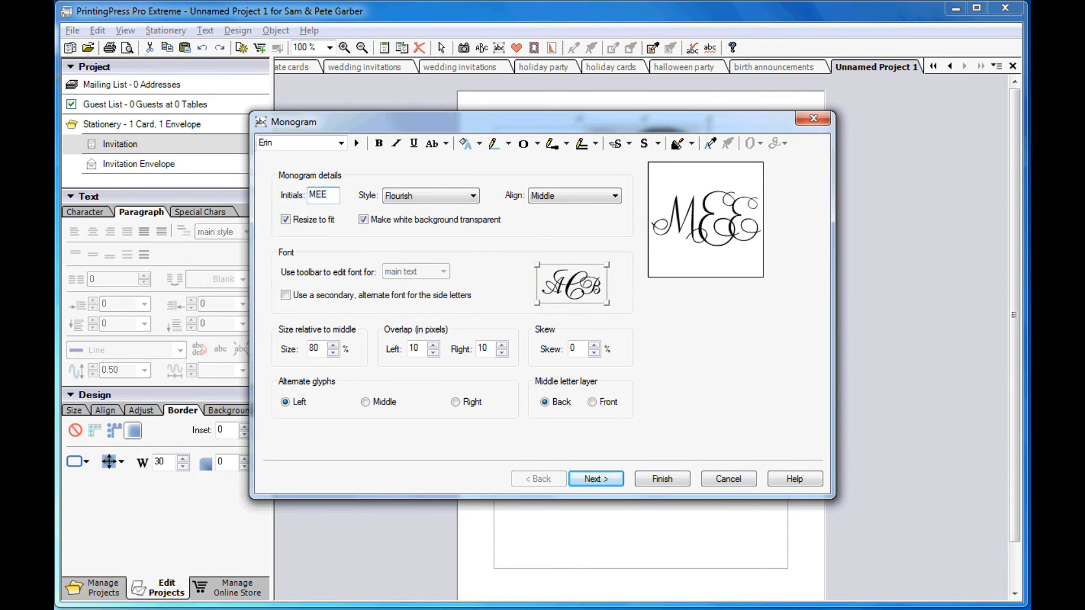
left_click(357, 143)
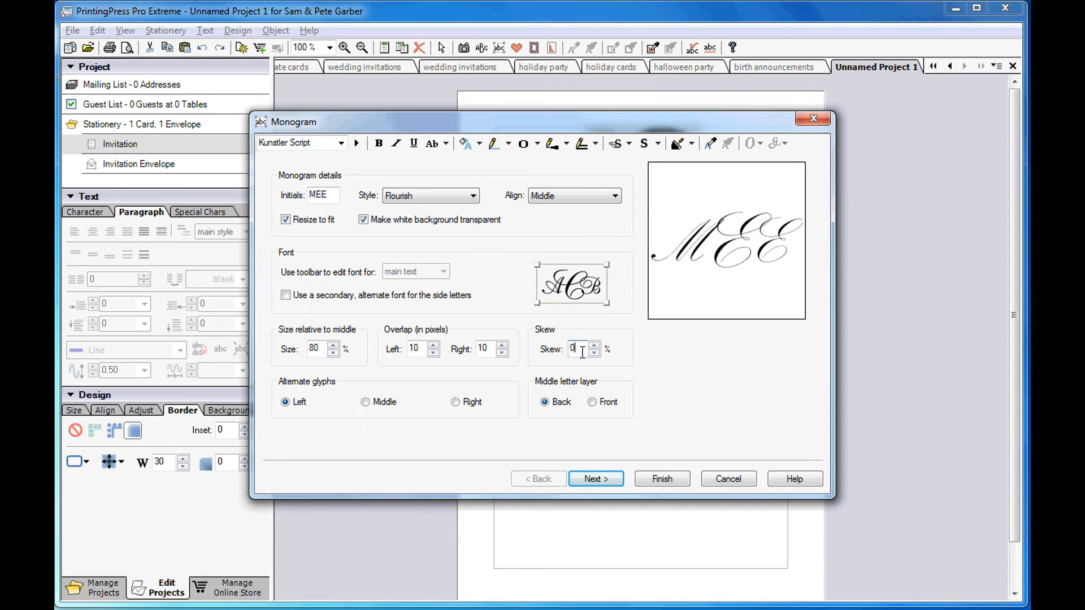
type("35")
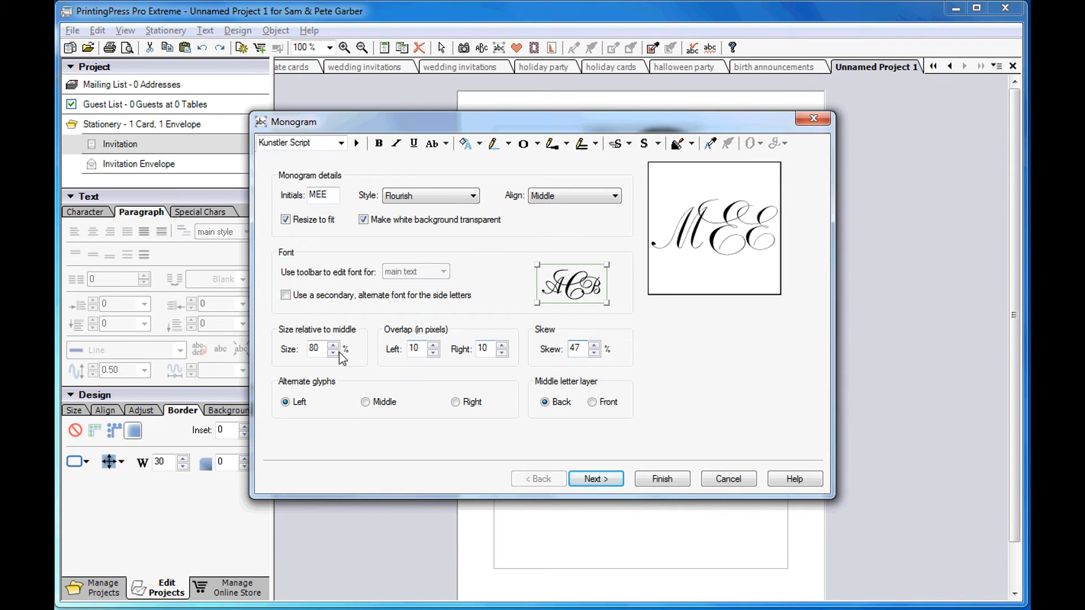
left_click(335, 353)
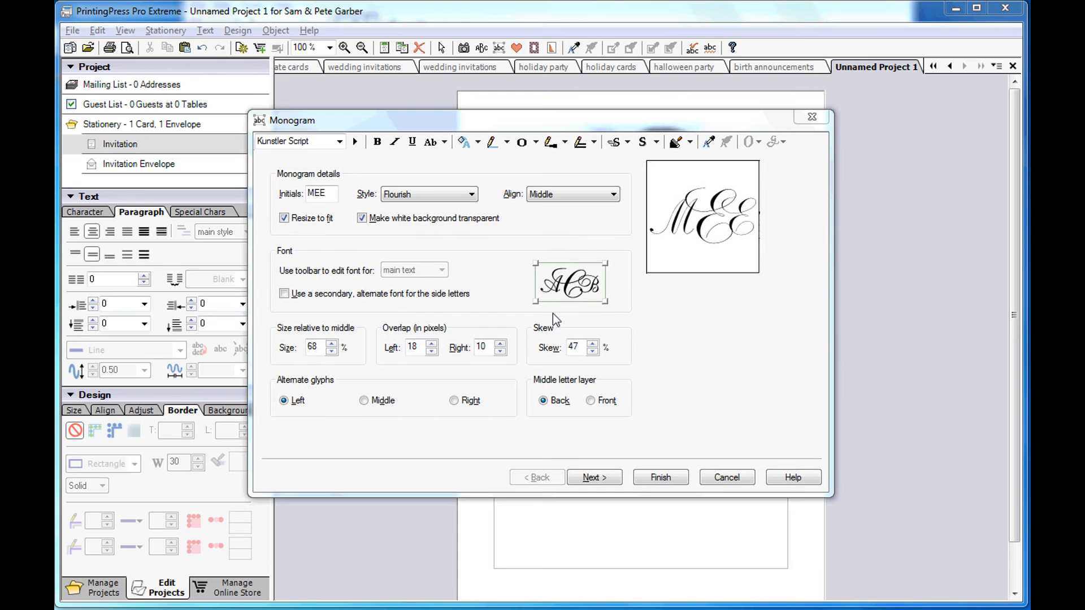
left_click(659, 477)
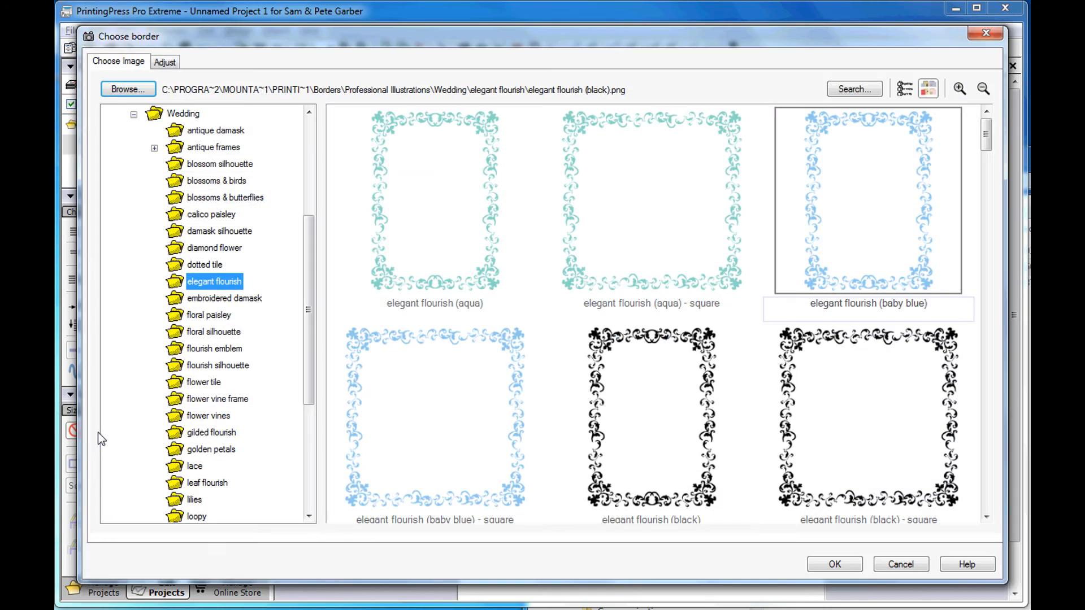
mouse_move(837, 238)
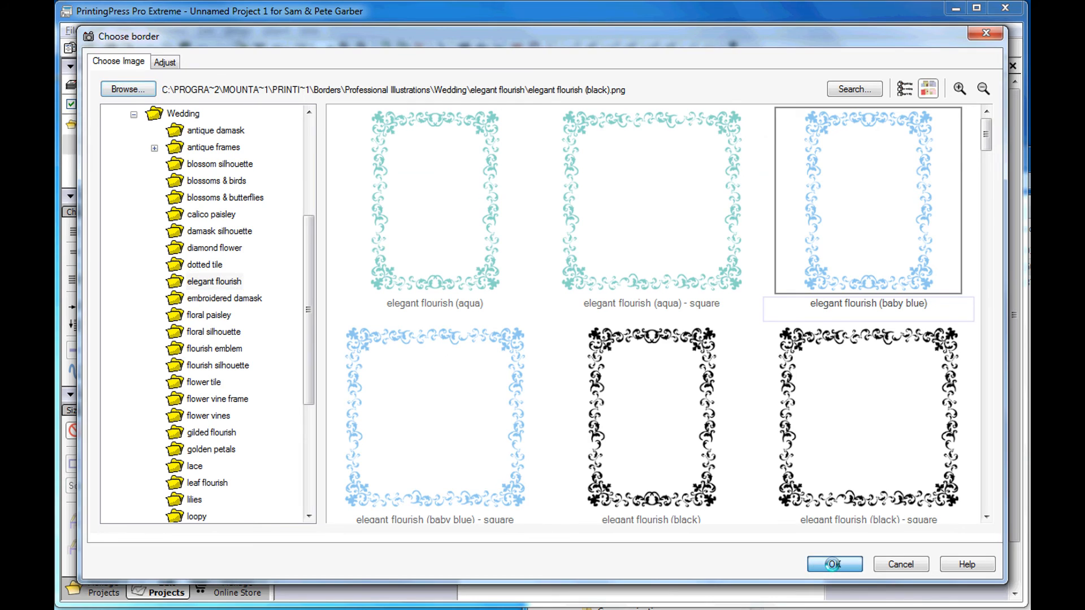
Step: Apply the baby-blue flourish, then replace it with a .7-wide rectangle border in light blue
left_click(834, 564)
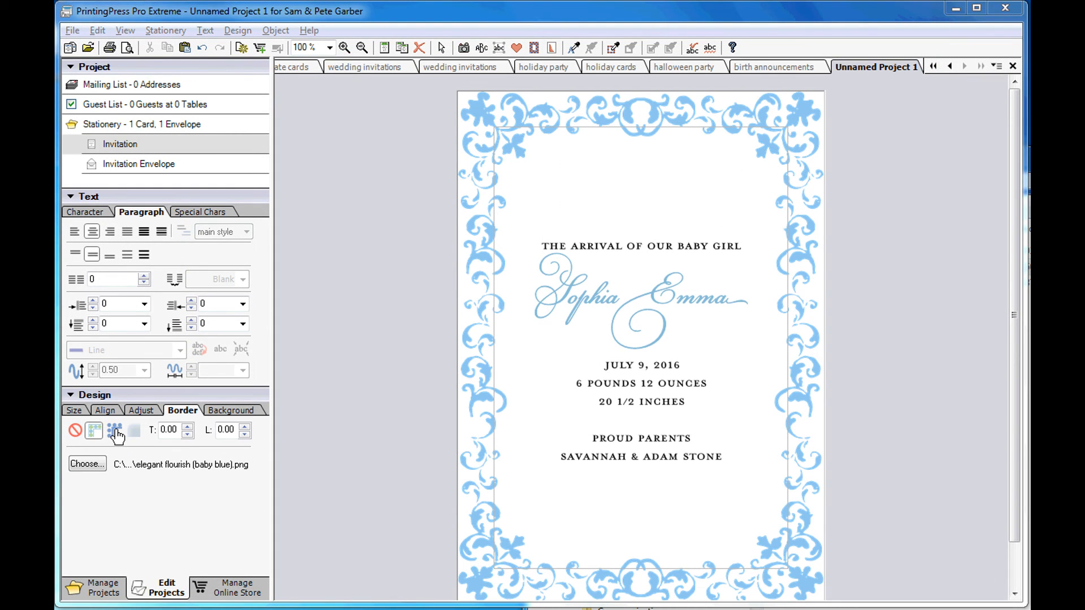
left_click(94, 431)
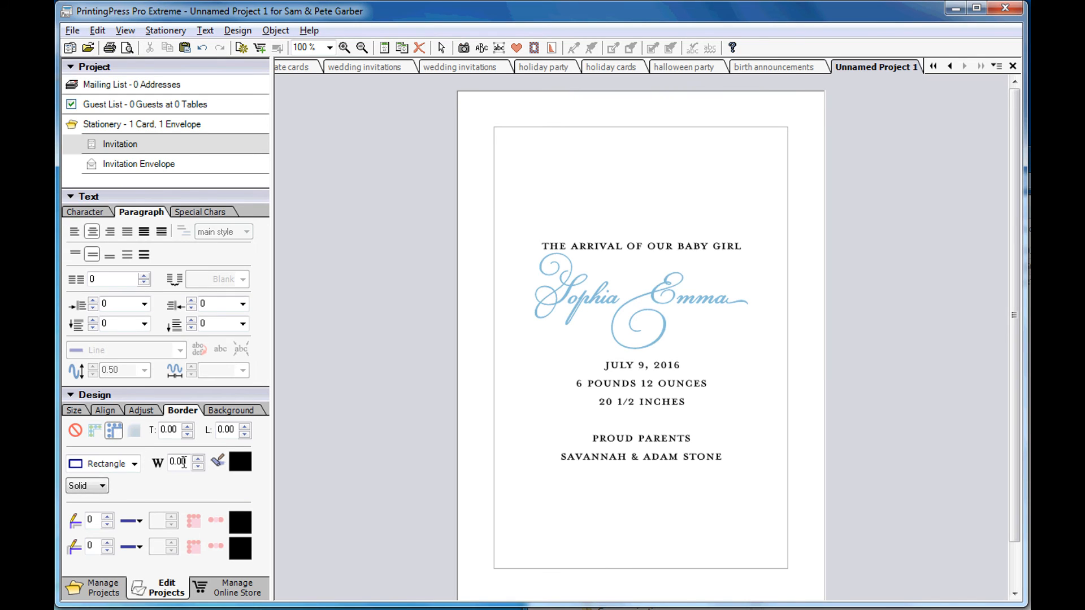
type(".75")
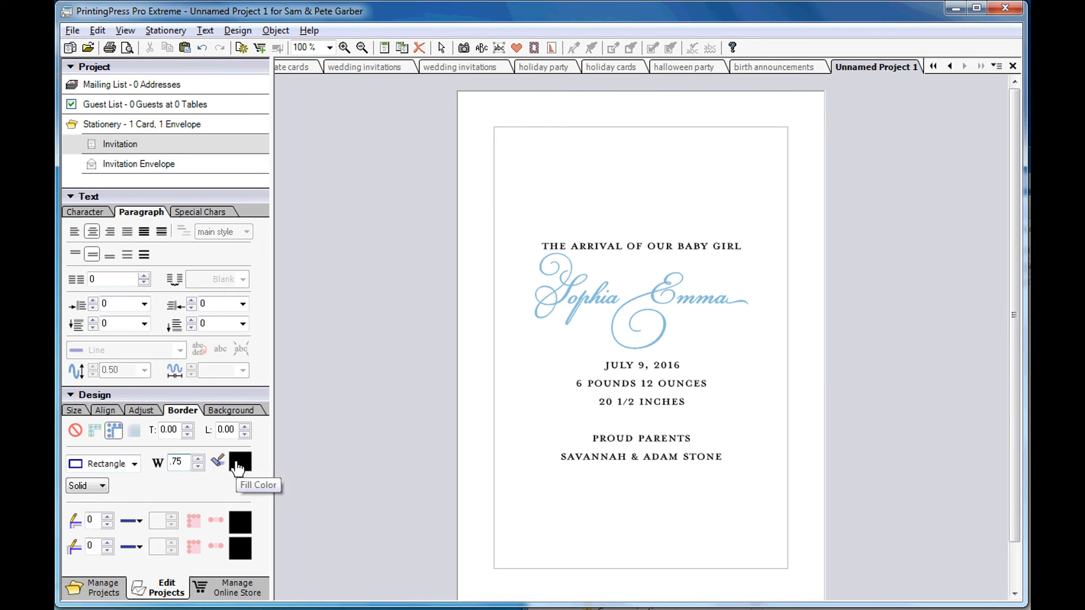
left_click(239, 462)
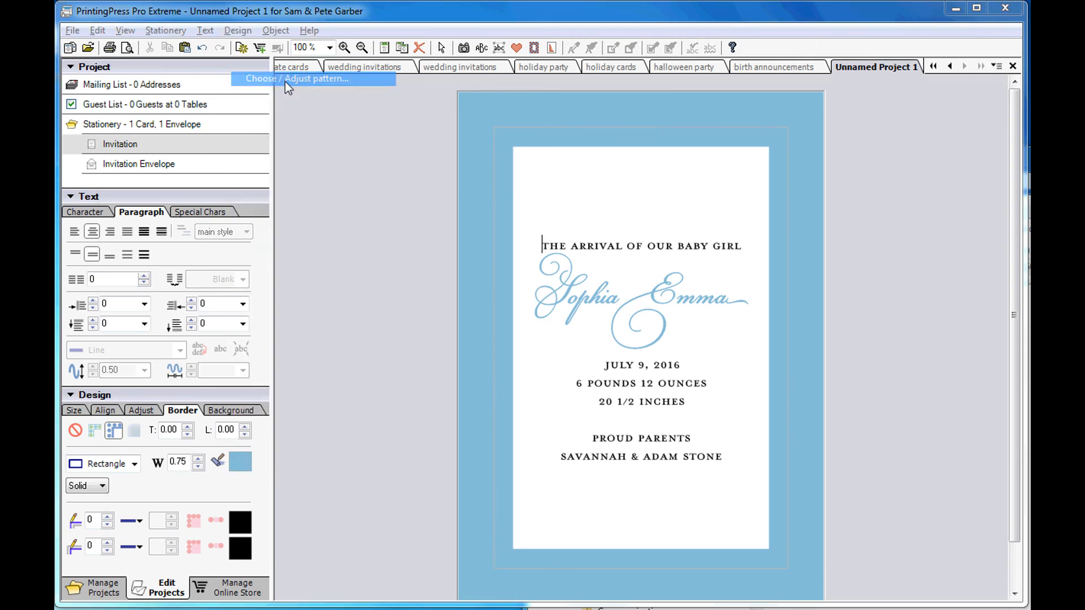
Step: Fill the border with the embroidered damask pattern colorized to a single light blue
left_click(315, 78)
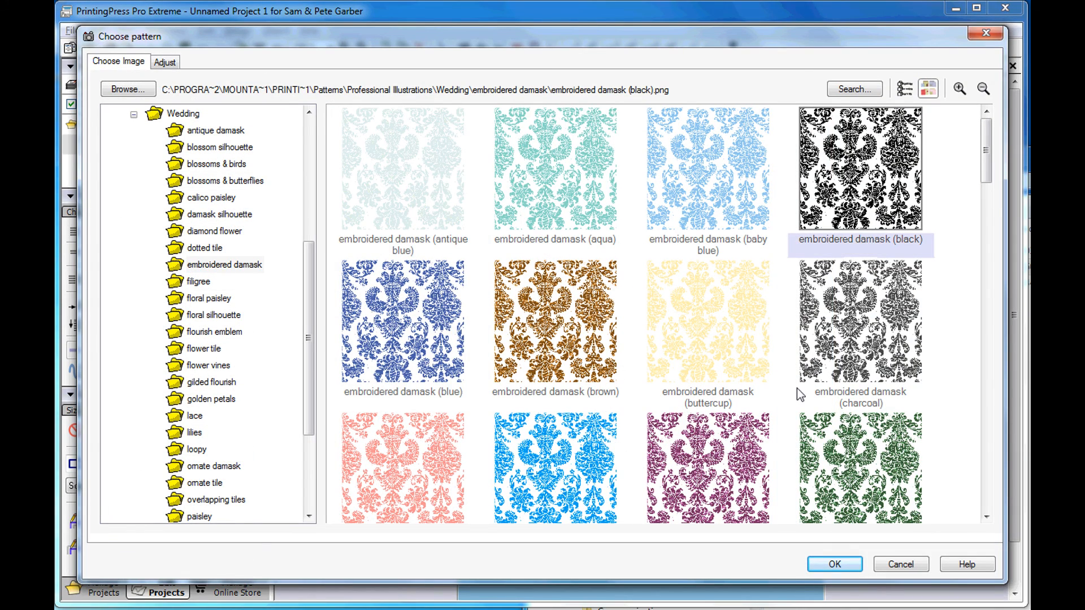
left_click(834, 575)
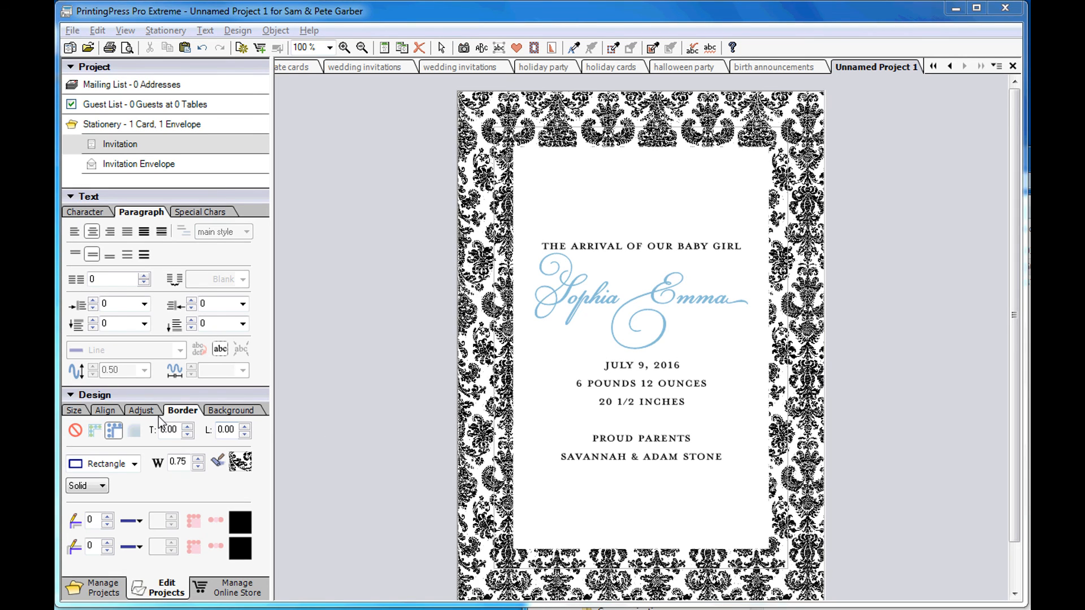
left_click(143, 410)
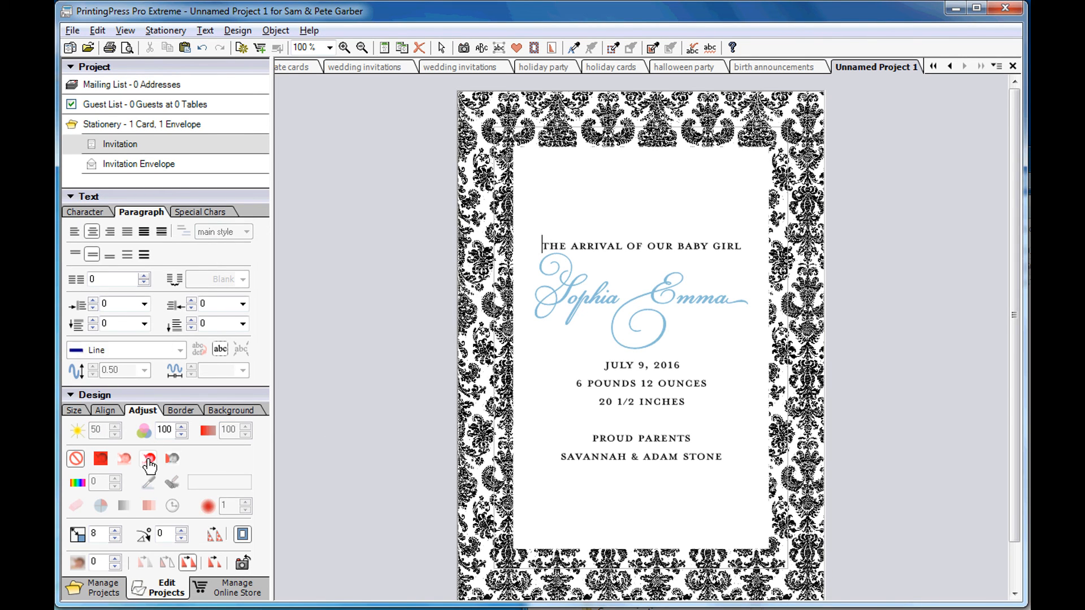
left_click(147, 458)
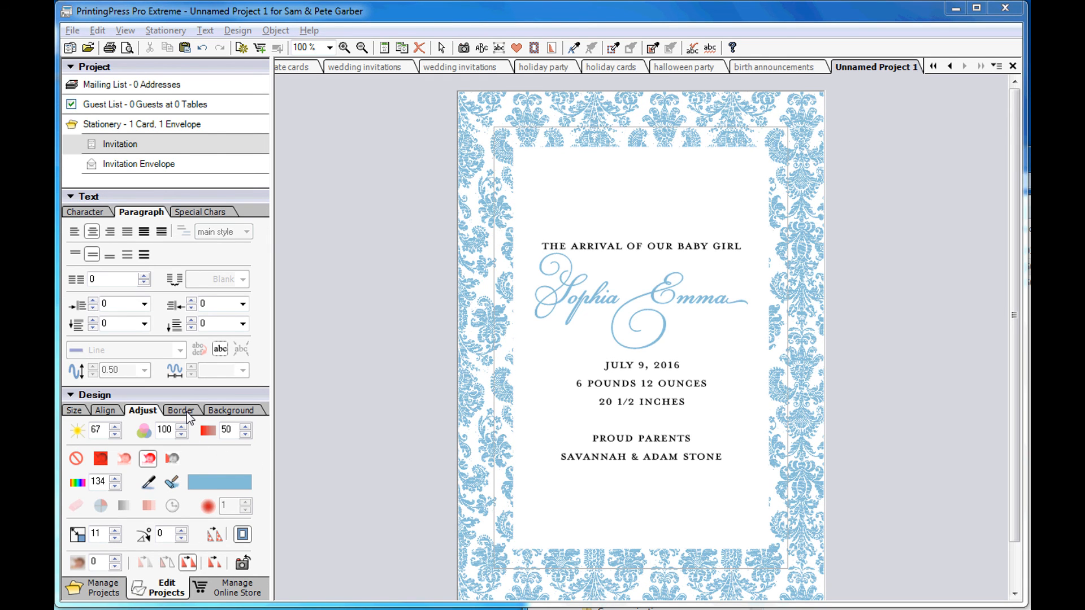
Step: Add a black inner pen line with a chosen style around the text panel
left_click(181, 410)
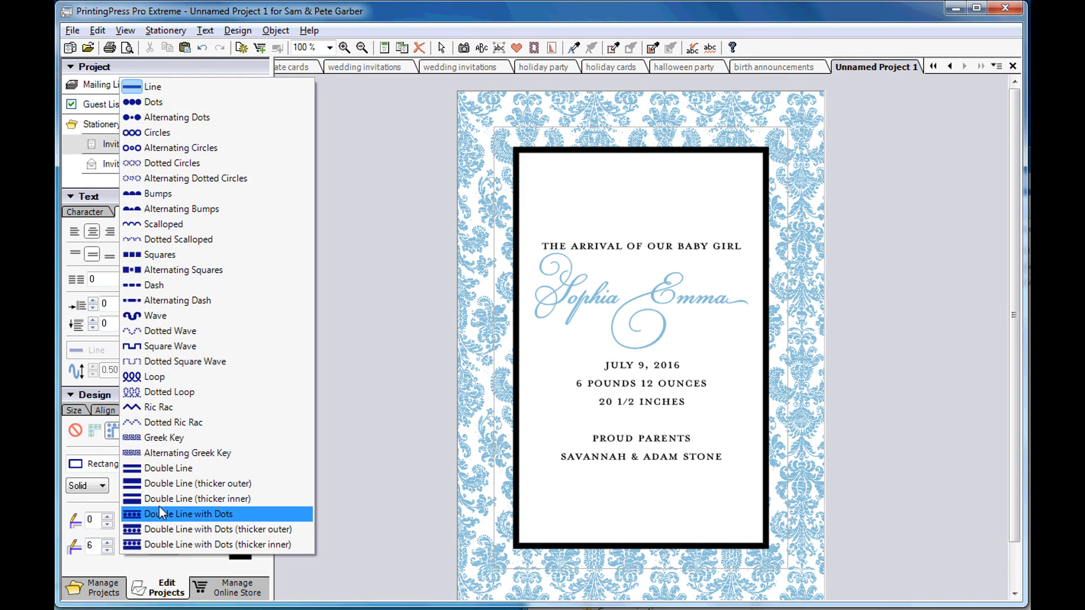
left_click(189, 513)
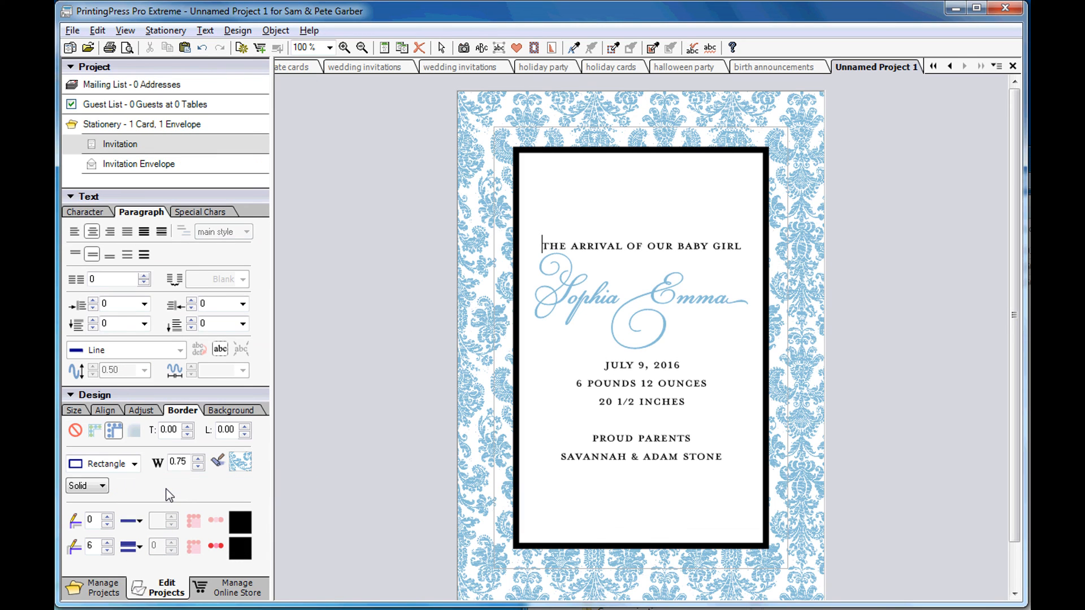